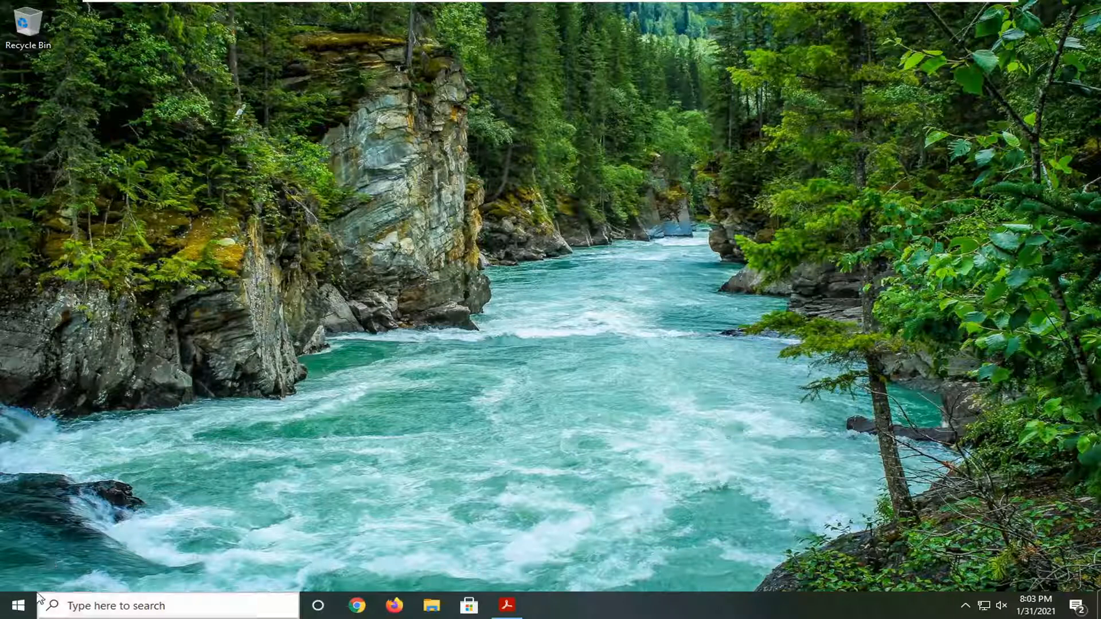
- Launch the Settings app from the Start menu
click(12, 605)
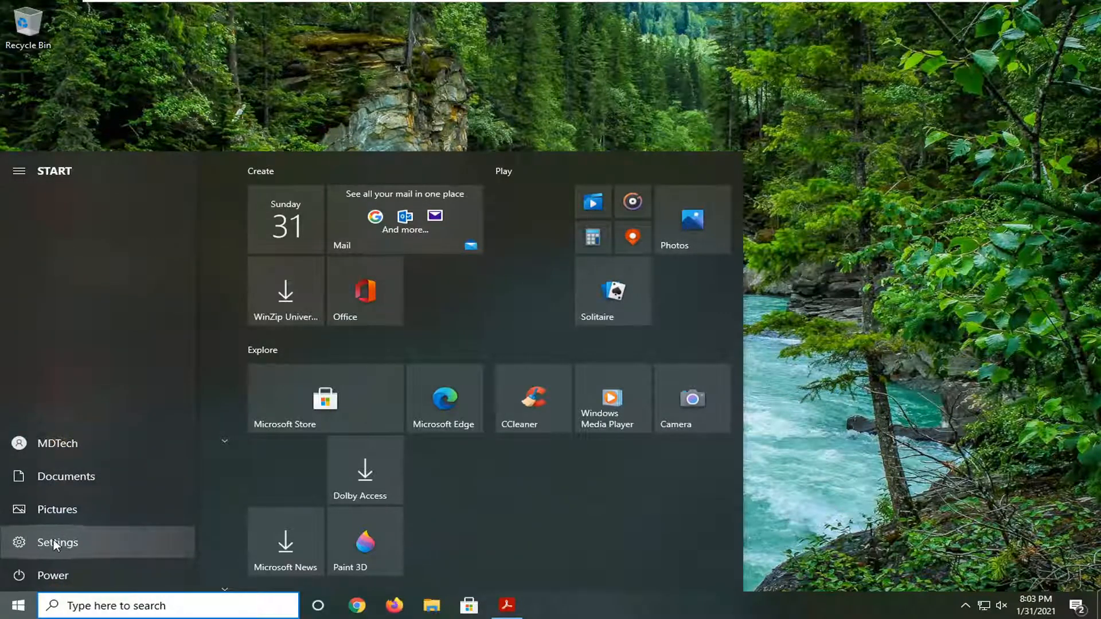
click(57, 542)
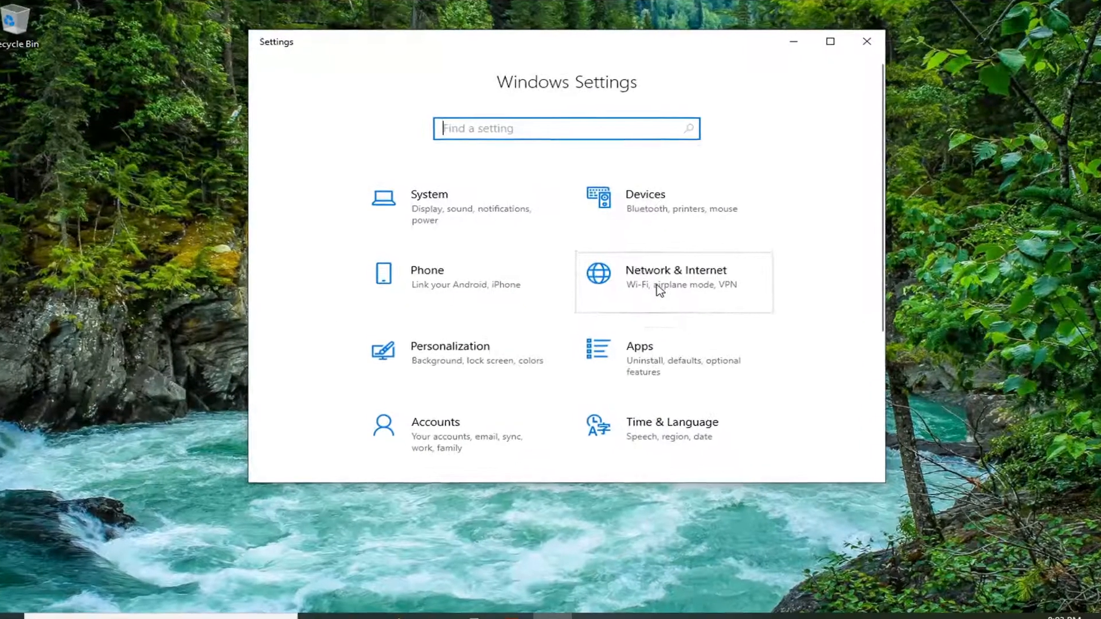
- Go to Network & Internet status and scroll down to Advanced network settings
click(673, 276)
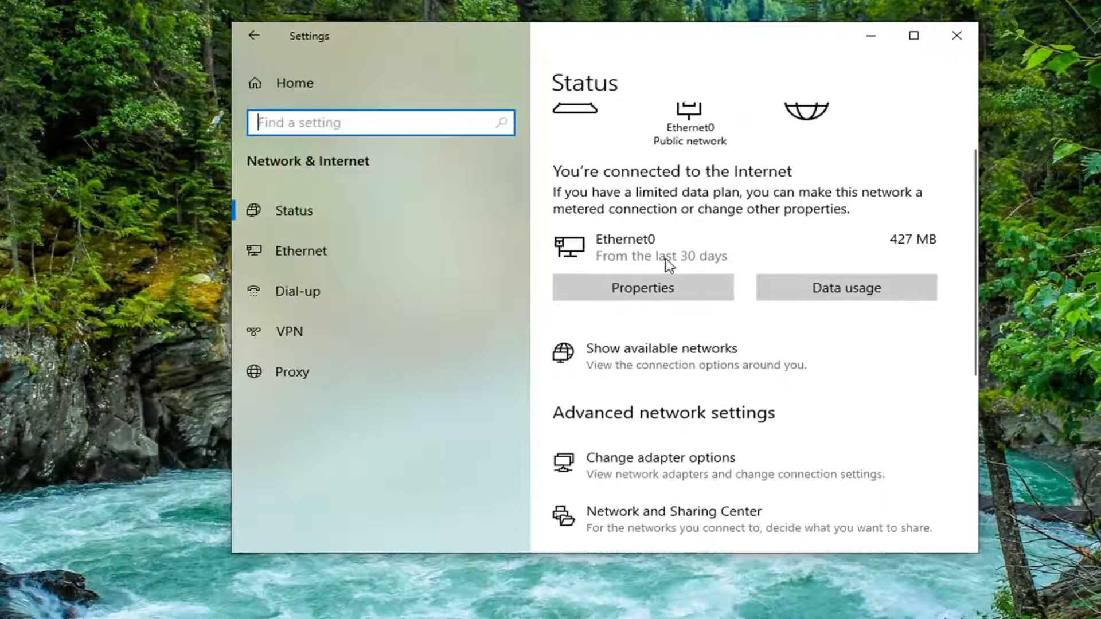
scroll(down, 3)
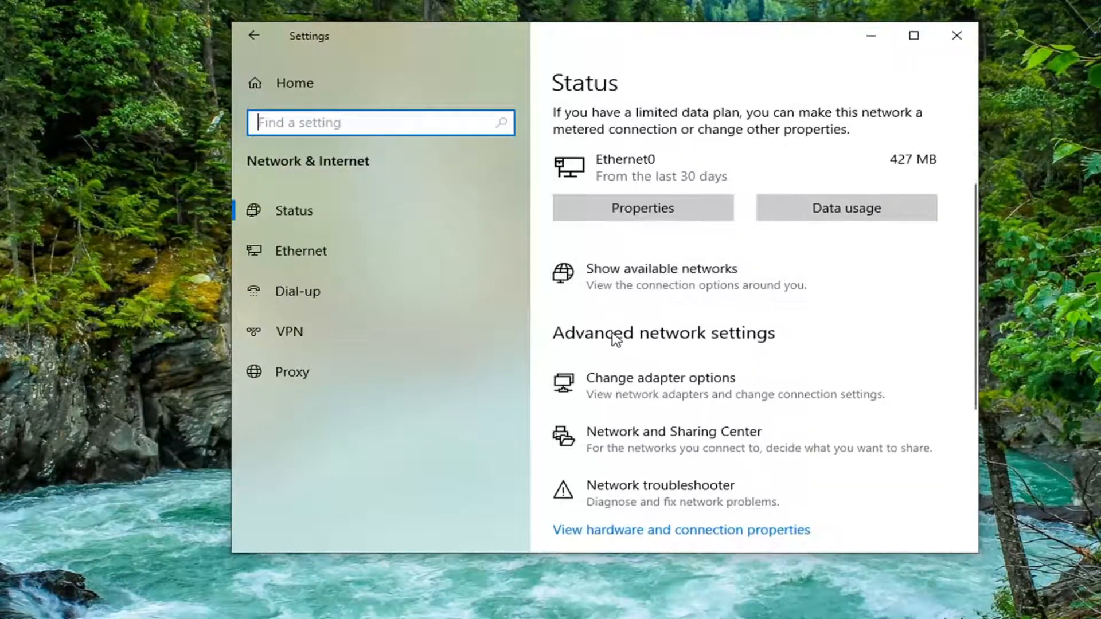
mouse_move(673, 343)
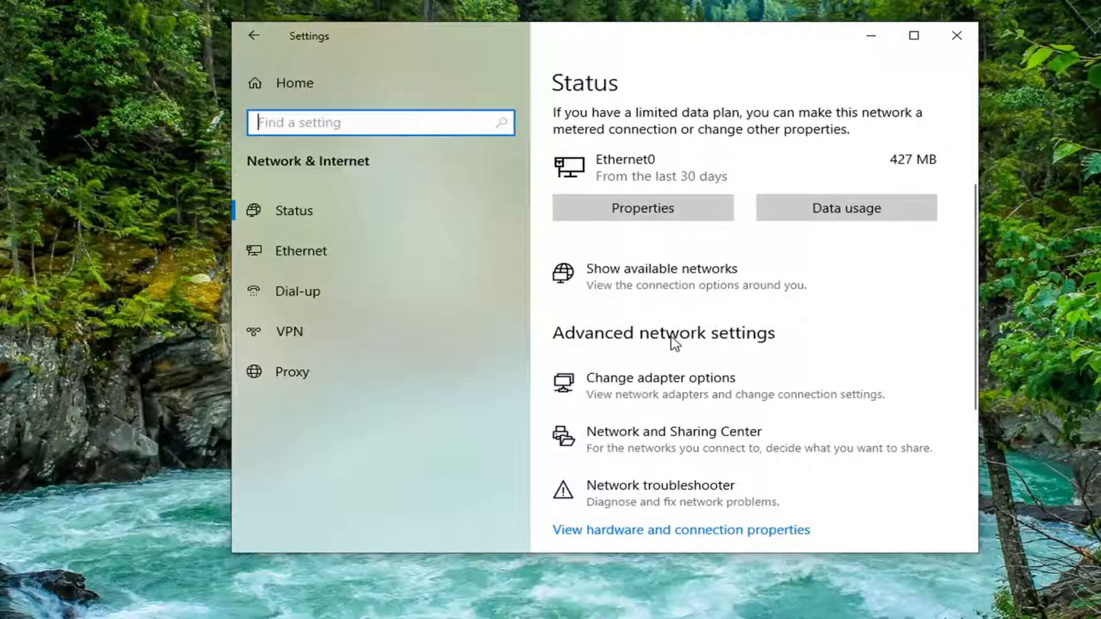
mouse_move(673, 399)
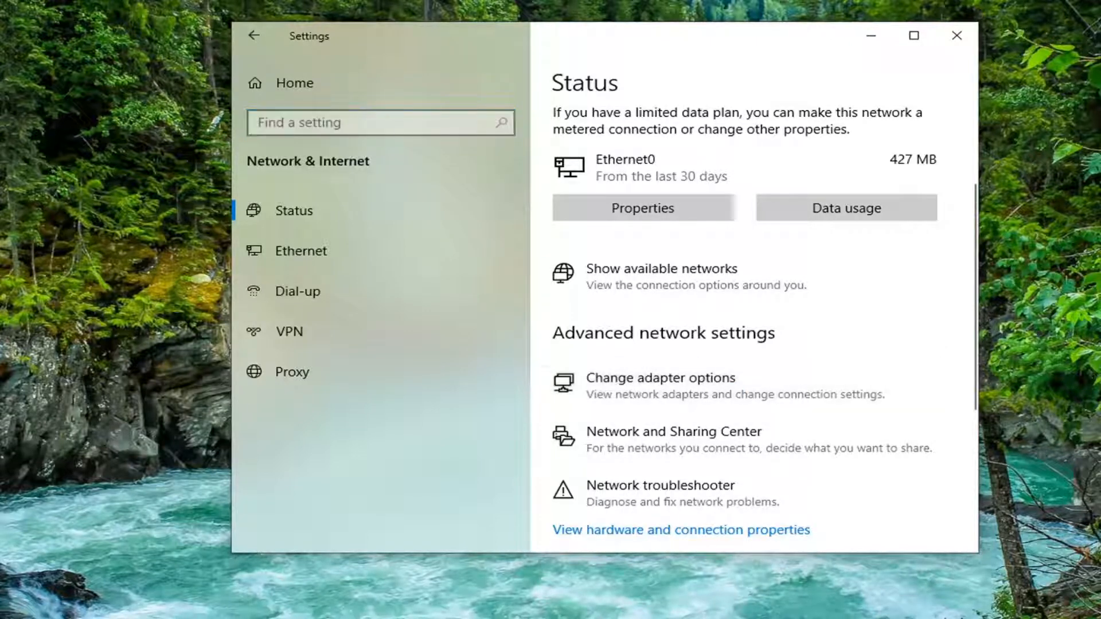
- Show the adapter list via Change adapter options and bring up Ethernet0's context menu
click(659, 378)
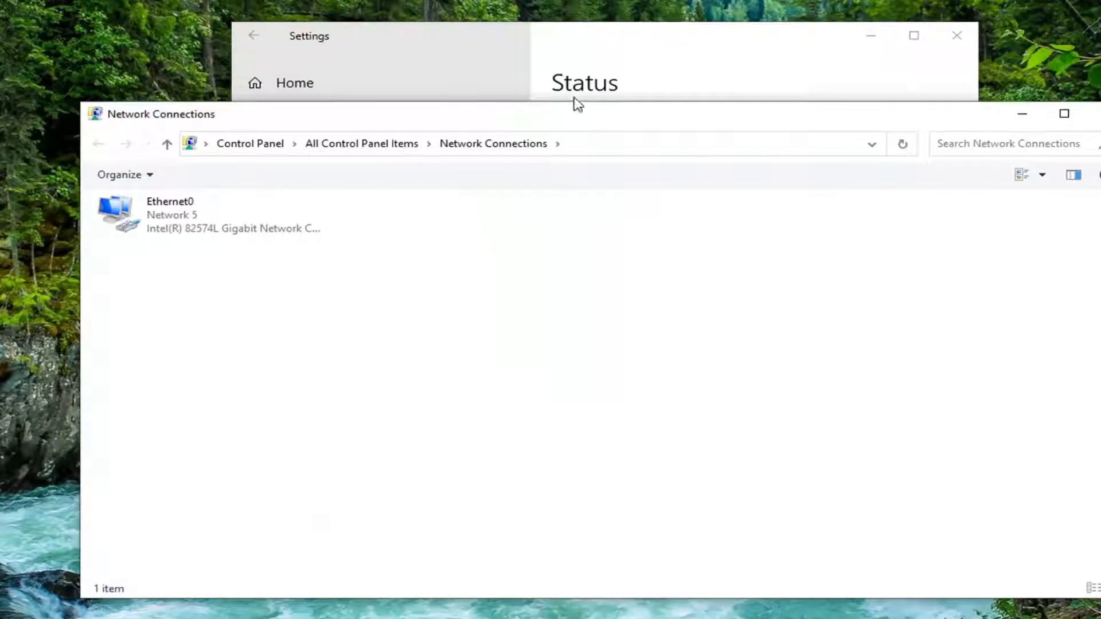
click(211, 215)
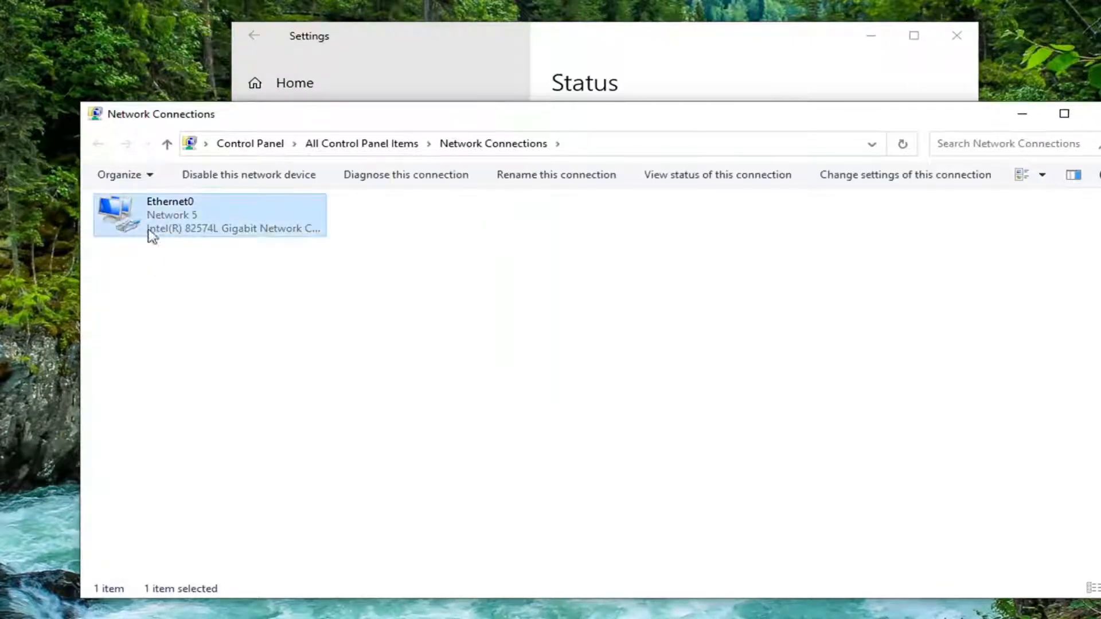
mouse_move(156, 229)
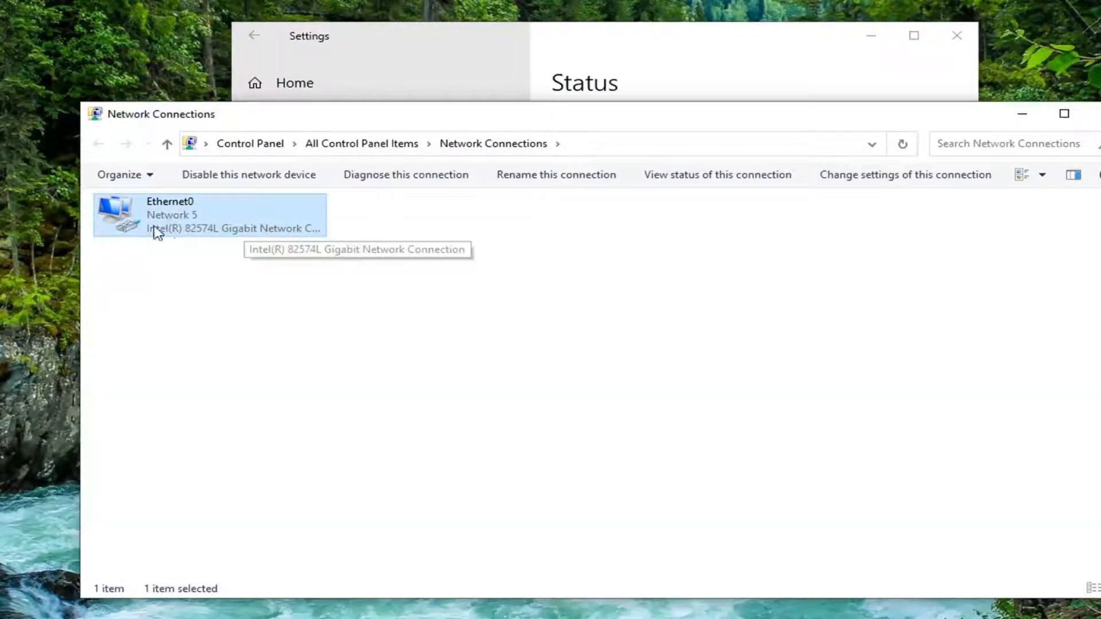
mouse_move(216, 235)
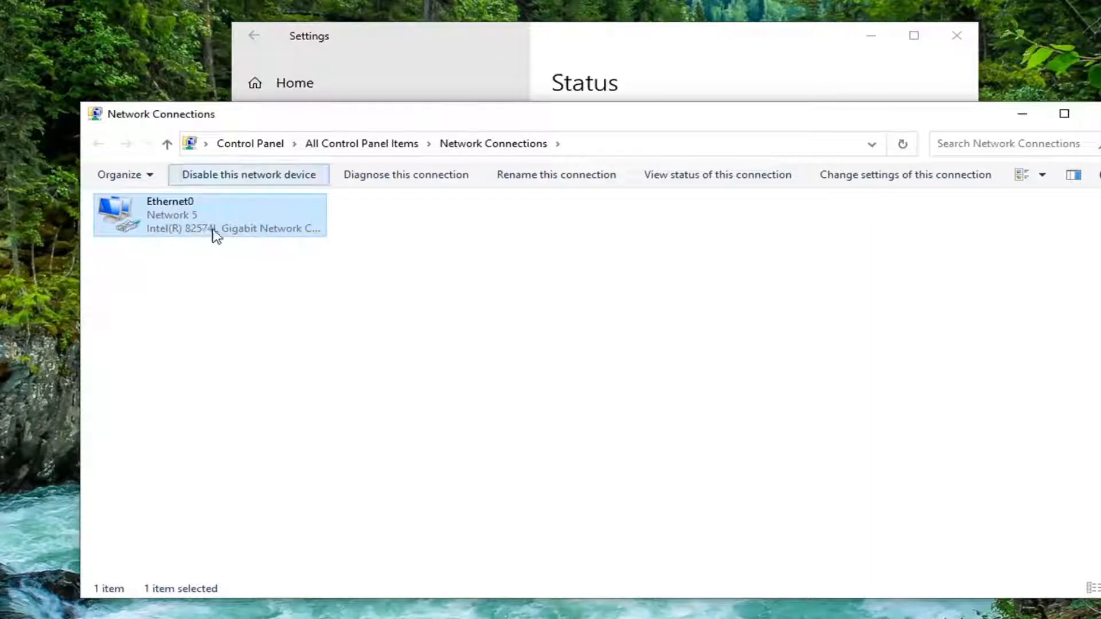
right_click(210, 214)
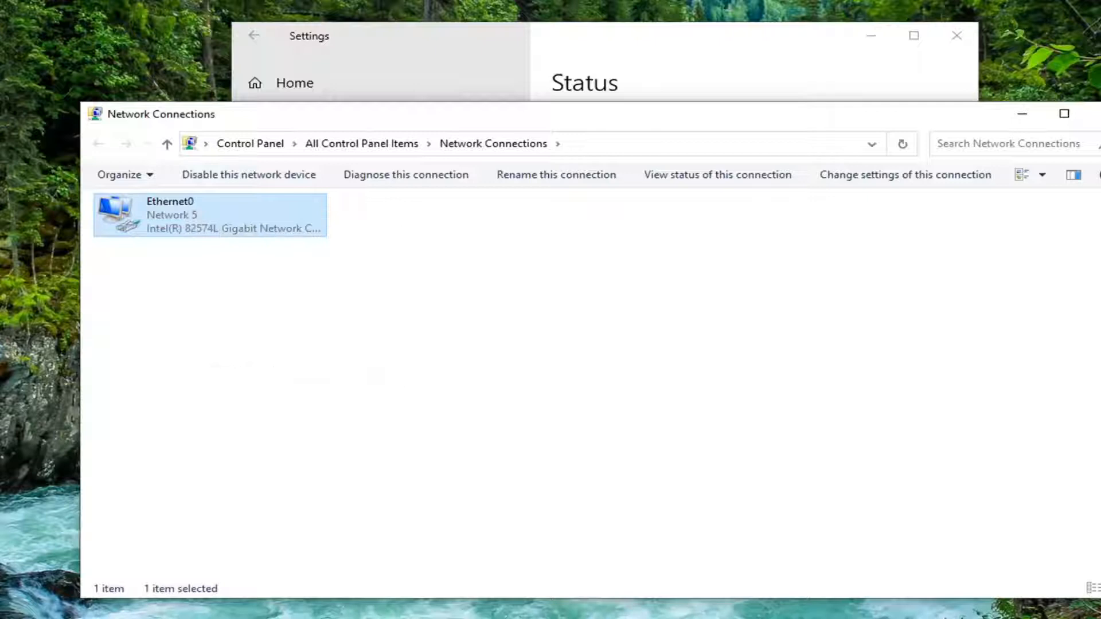
- Open Ethernet0's properties and select Internet Protocol Version 4 (TCP/IPv4)
double_click(209, 215)
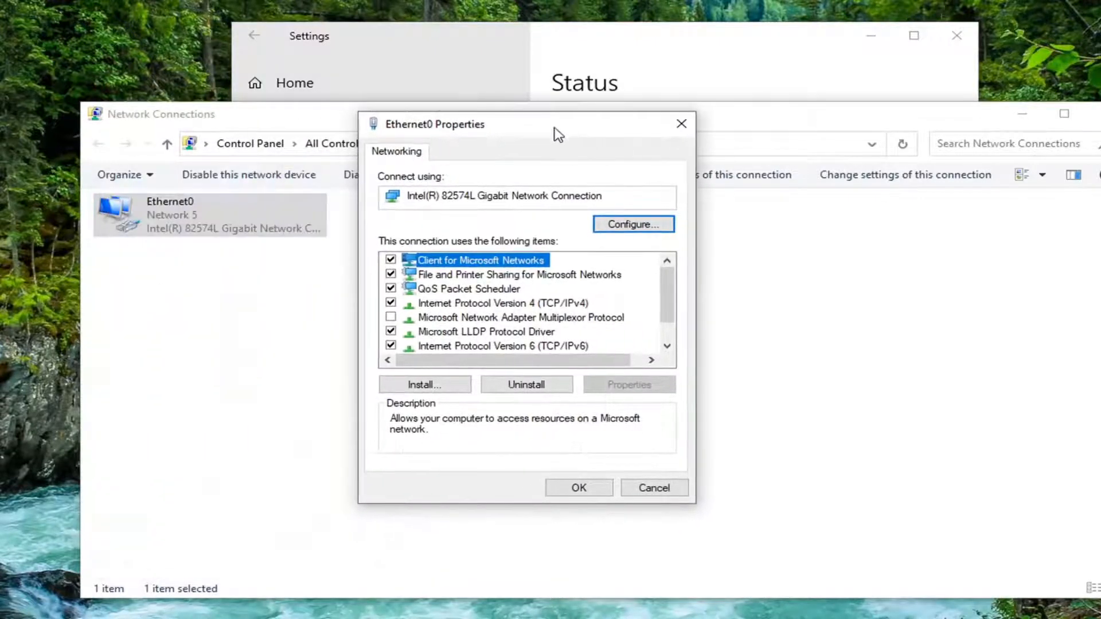
click(503, 303)
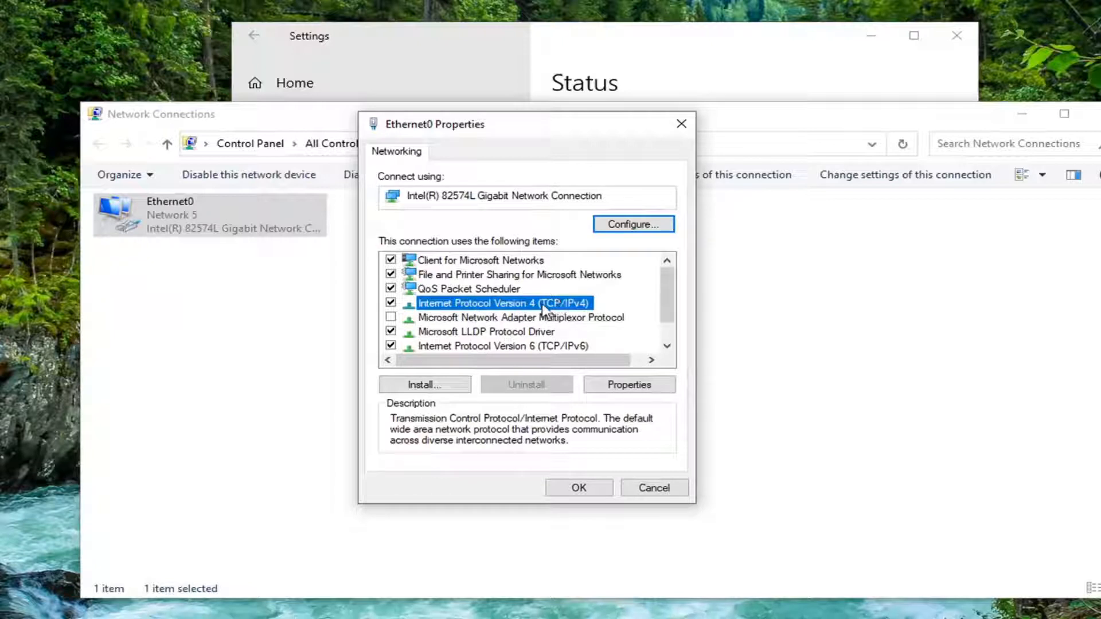
mouse_move(544, 314)
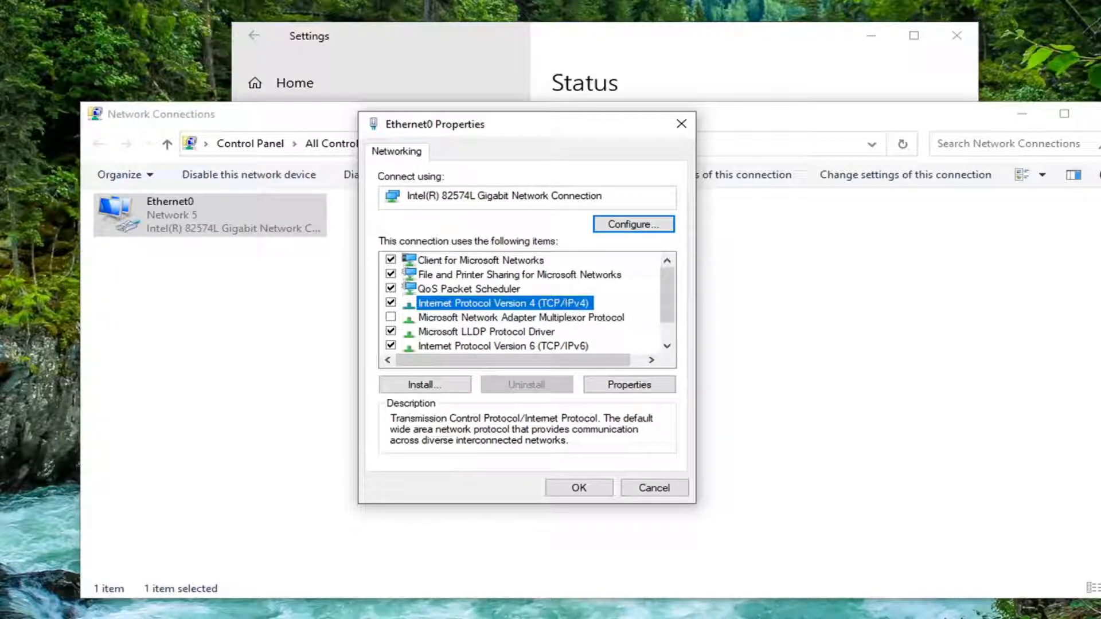
- Confirm TCP/IPv4 obtains IP and DNS server addresses automatically and close with OK
click(628, 384)
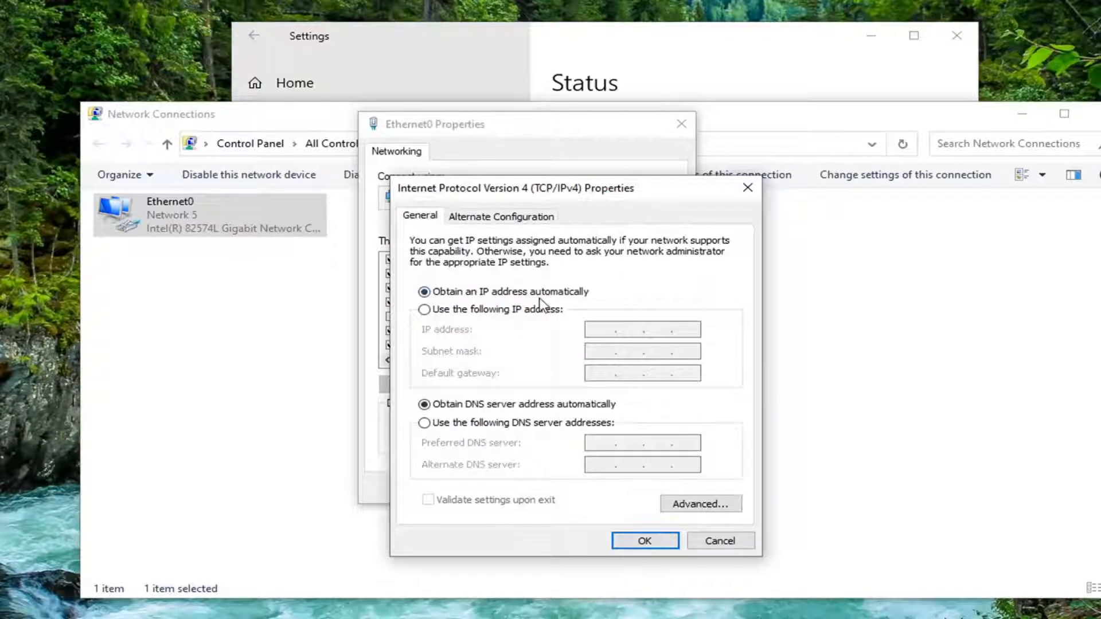
mouse_move(464, 426)
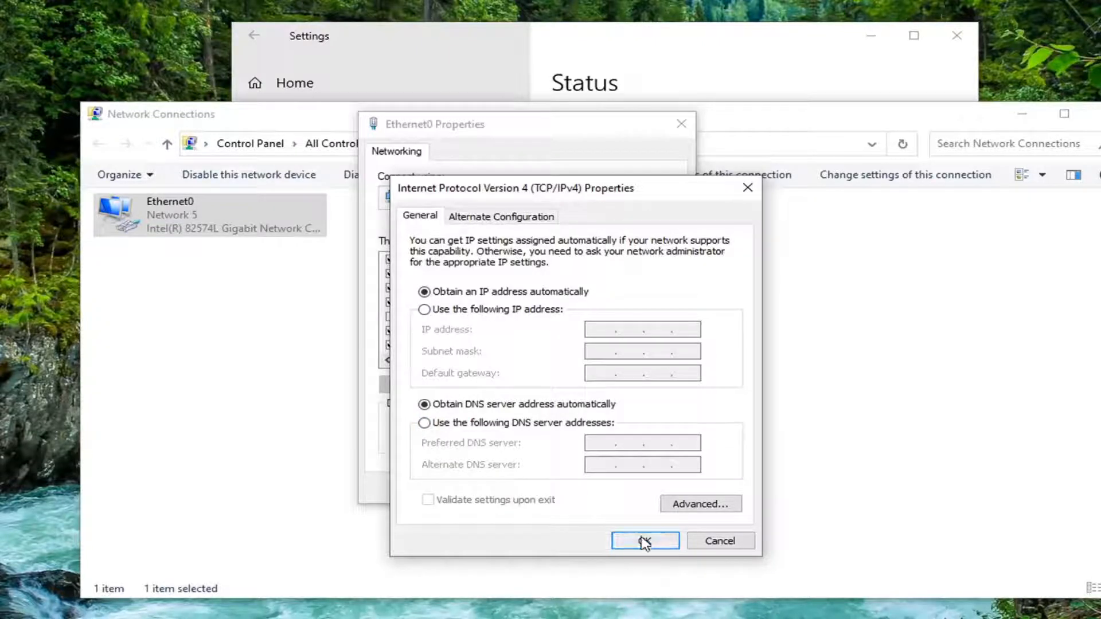
click(643, 540)
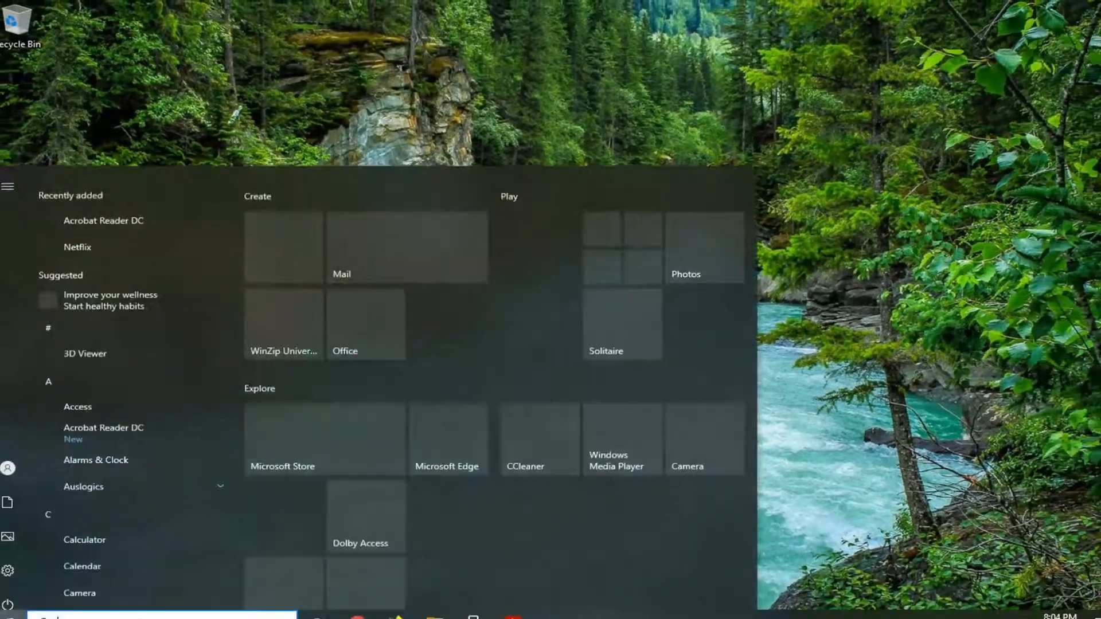
- Find Command Prompt via 'cmd', run it as administrator, and approve User Account Control
text(cmd)
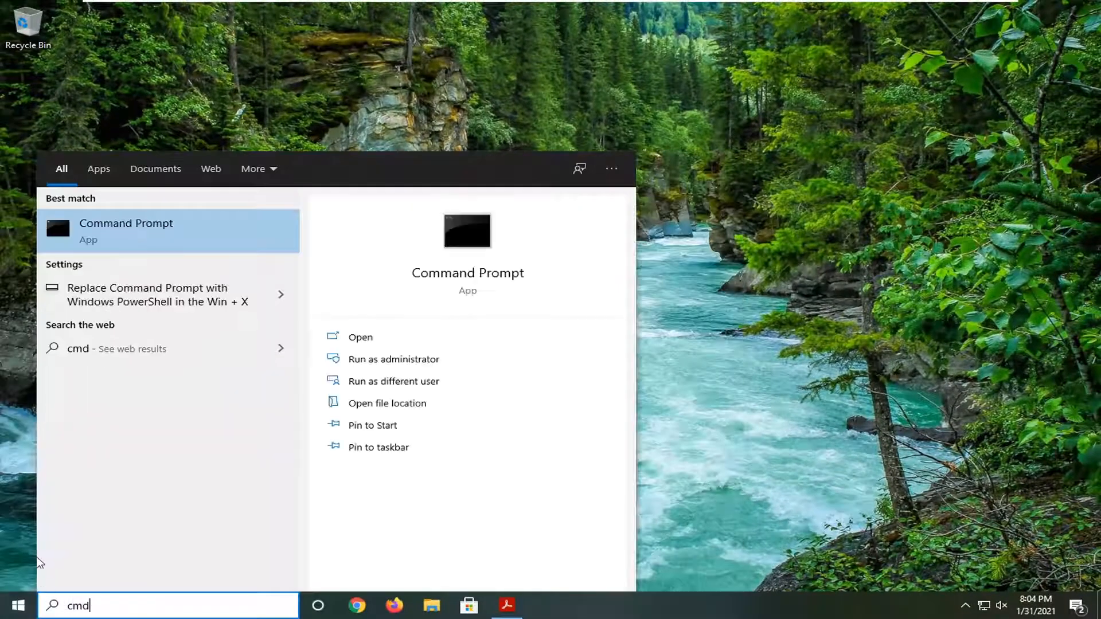
mouse_move(140, 241)
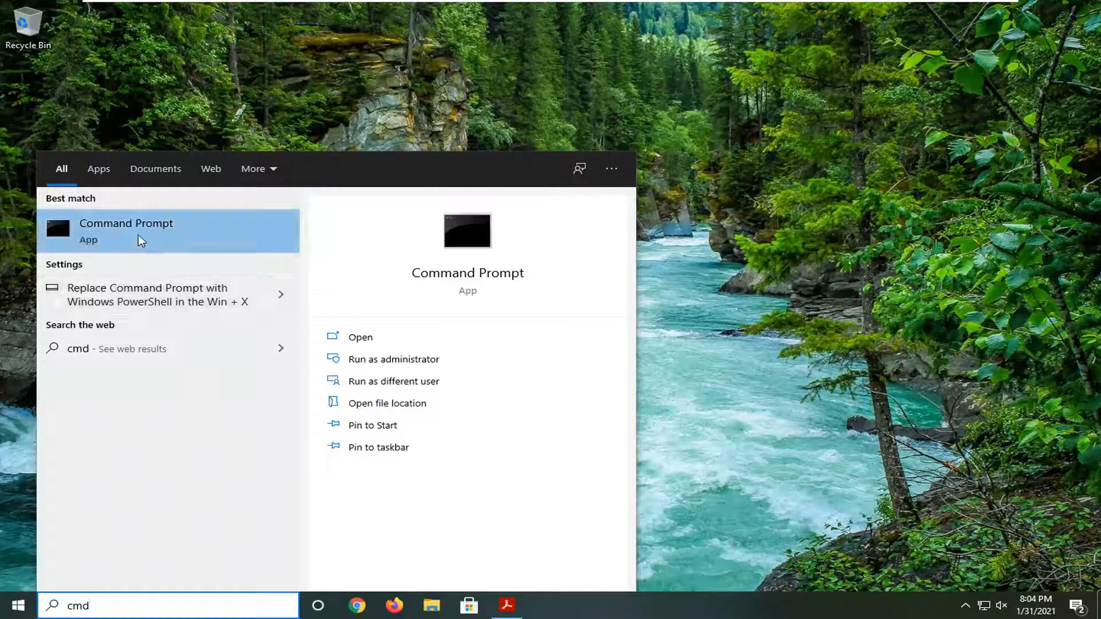
mouse_move(182, 253)
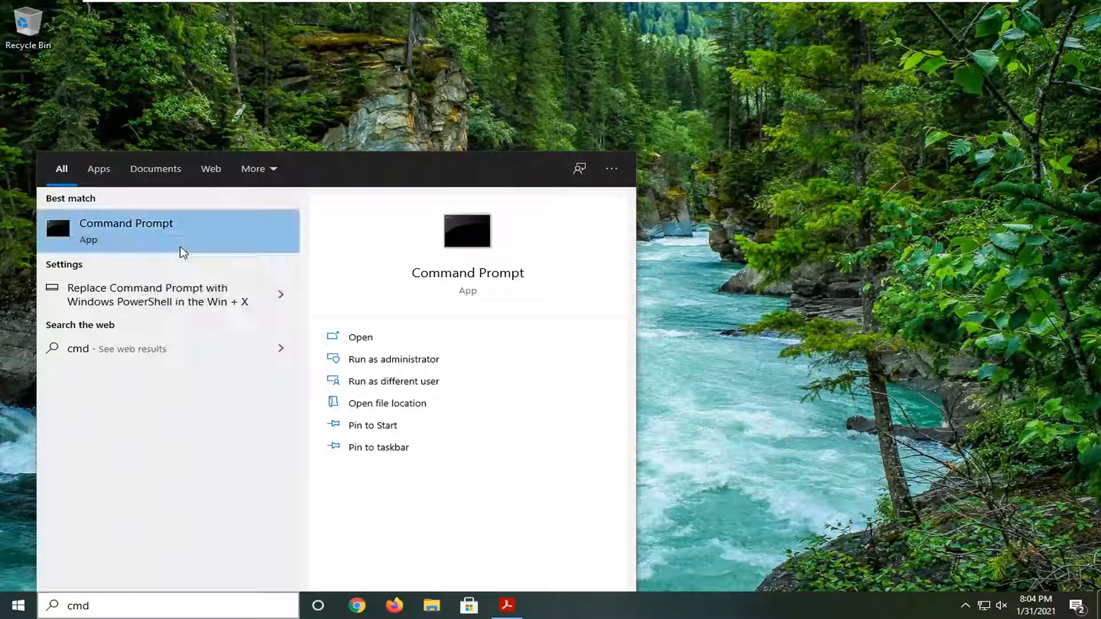
click(395, 359)
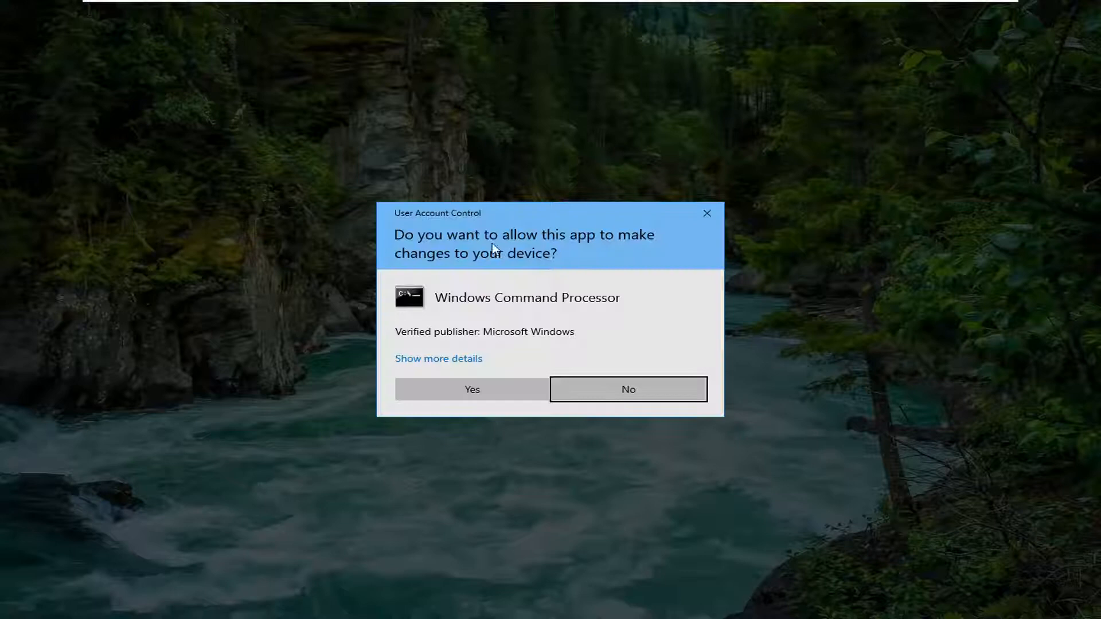
click(627, 389)
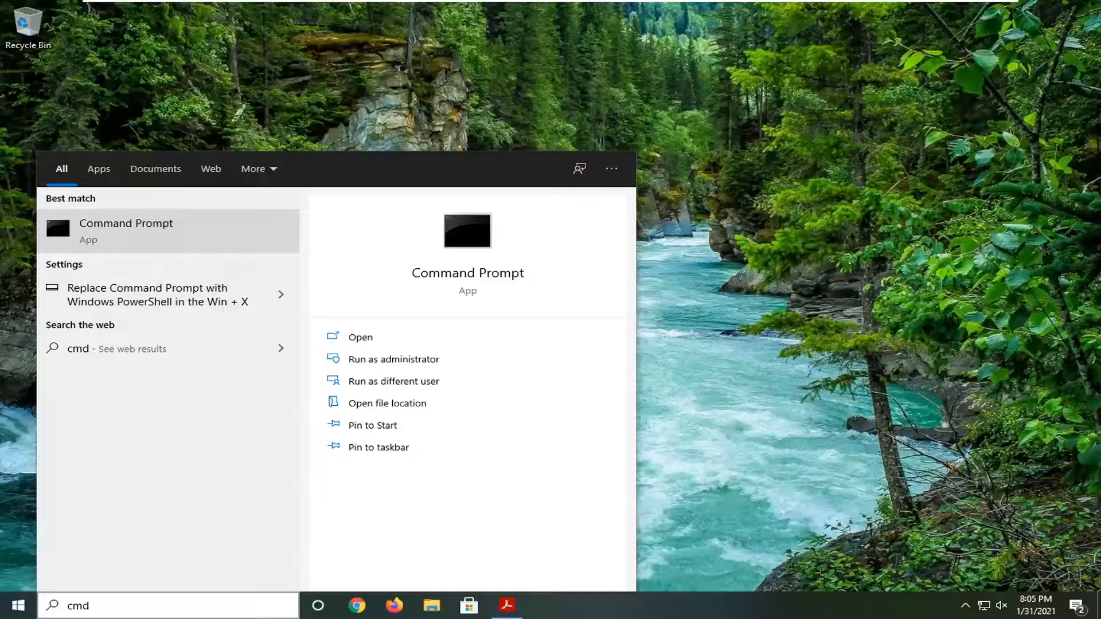
click(394, 359)
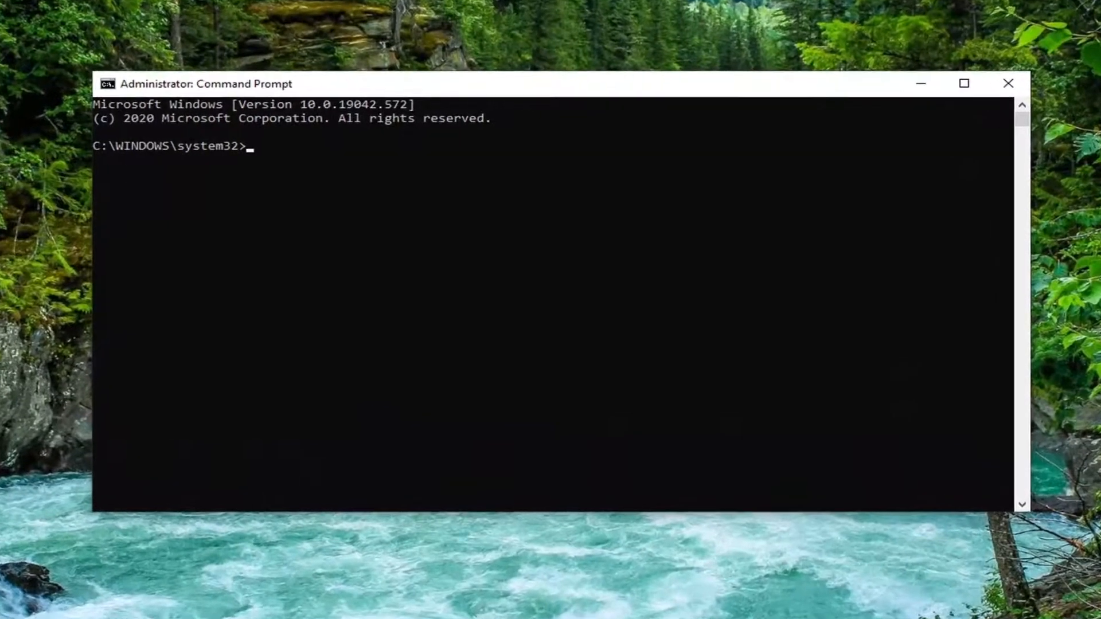
- Run 'ipconfig /flushdns' in the administrator Command Prompt
text(ipconfi)
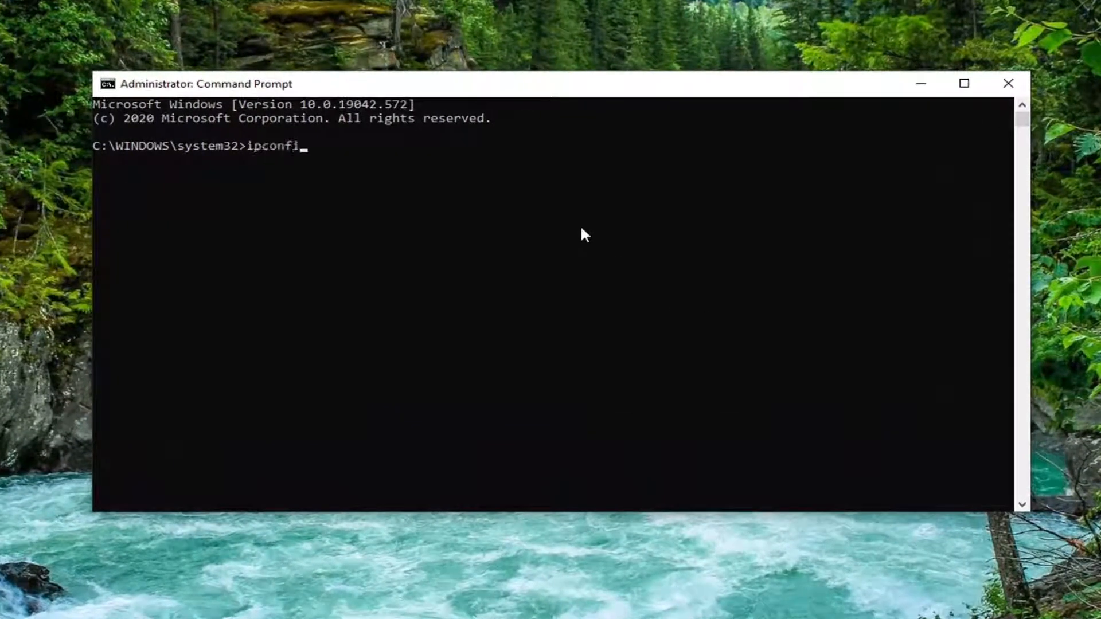
text(g /flush)
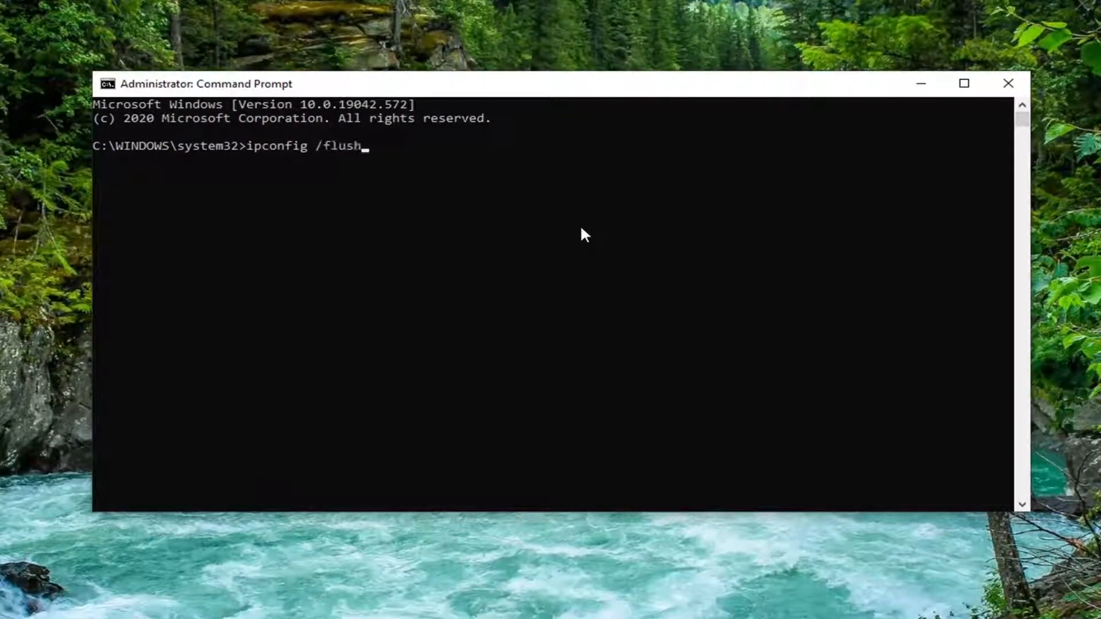
text(dns)
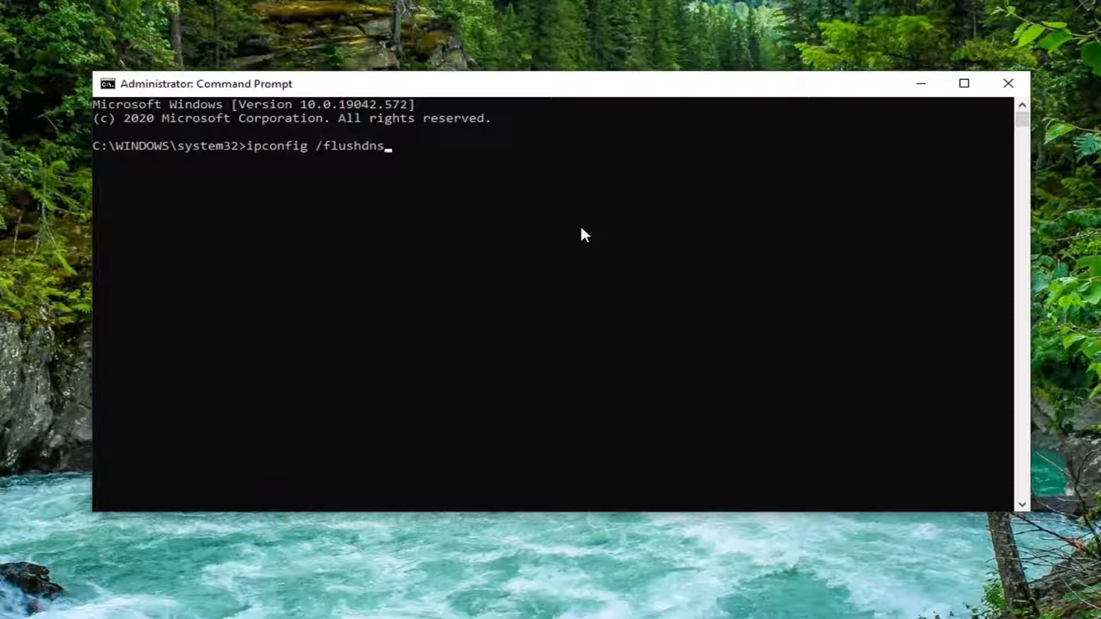
key(Return)
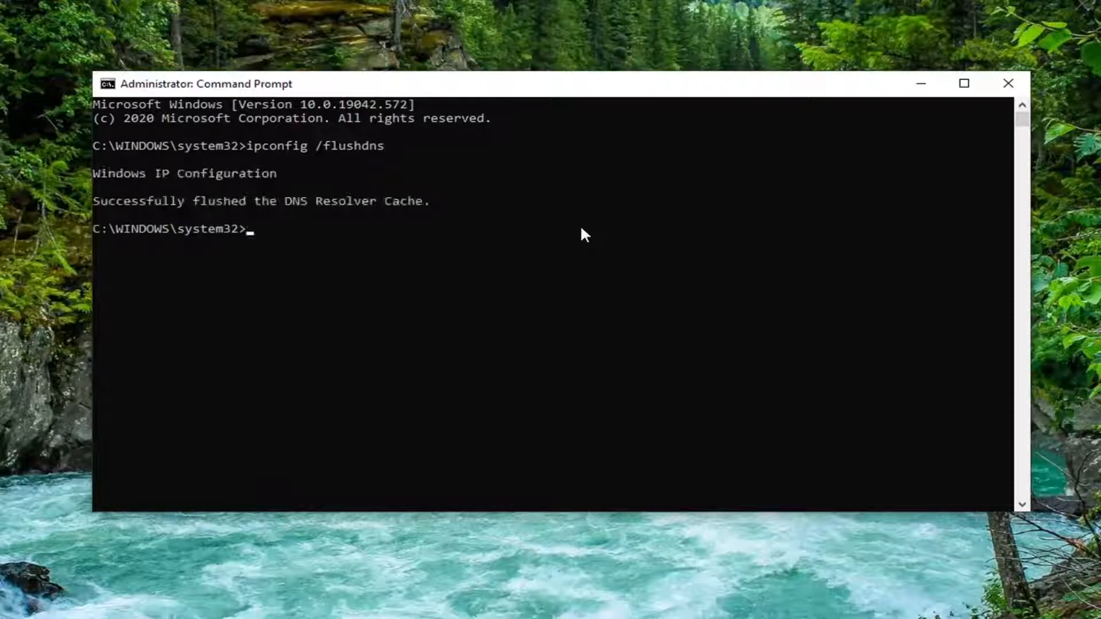
mouse_move(225, 231)
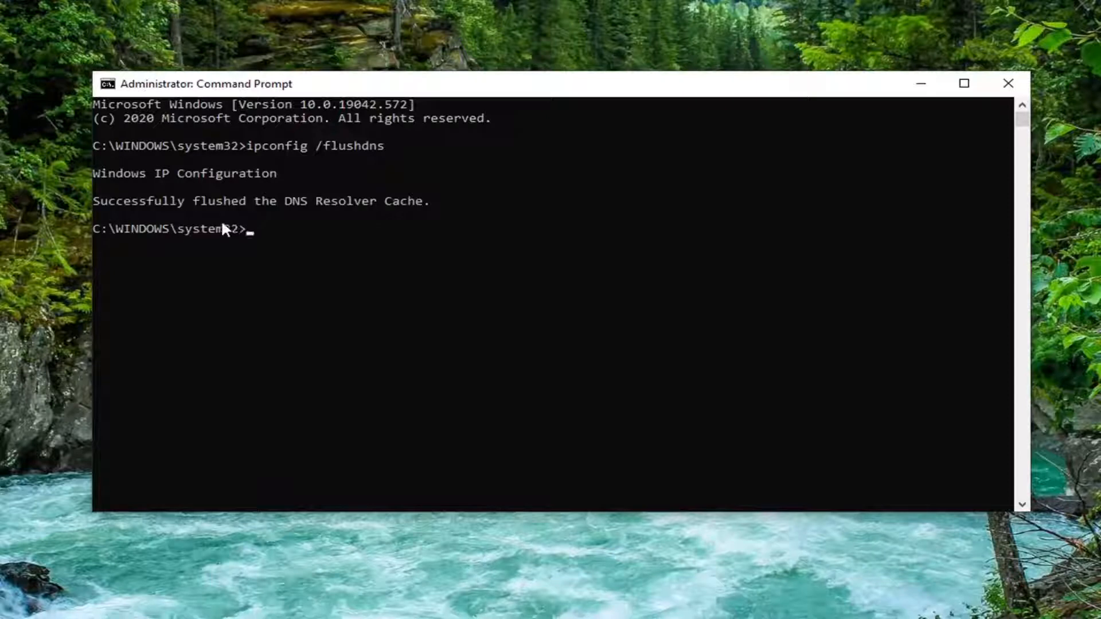
mouse_move(335, 246)
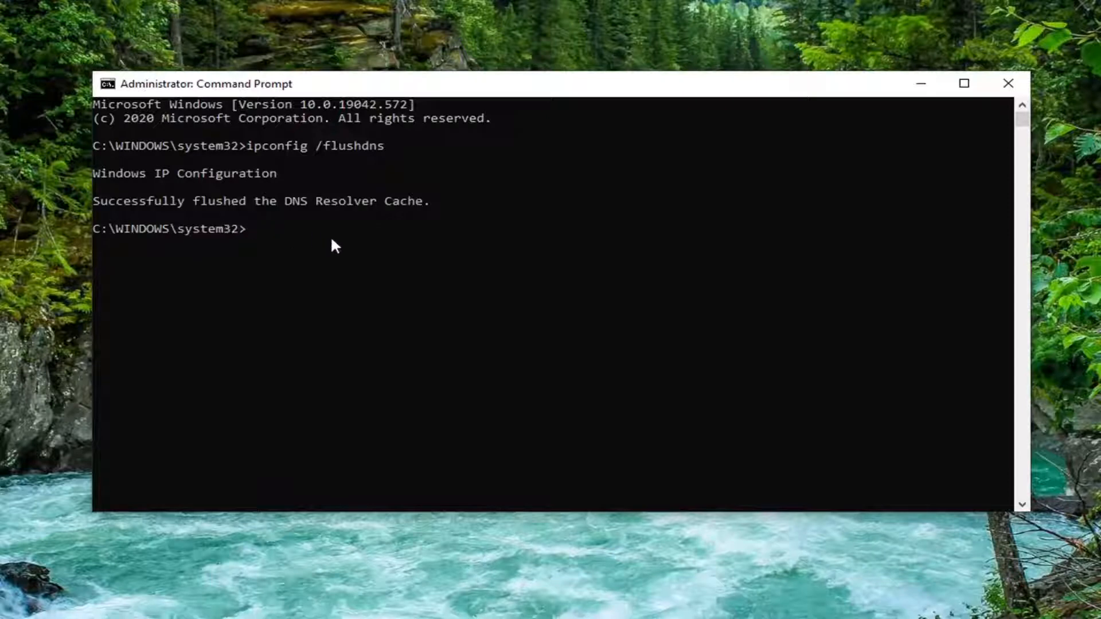
mouse_move(291, 270)
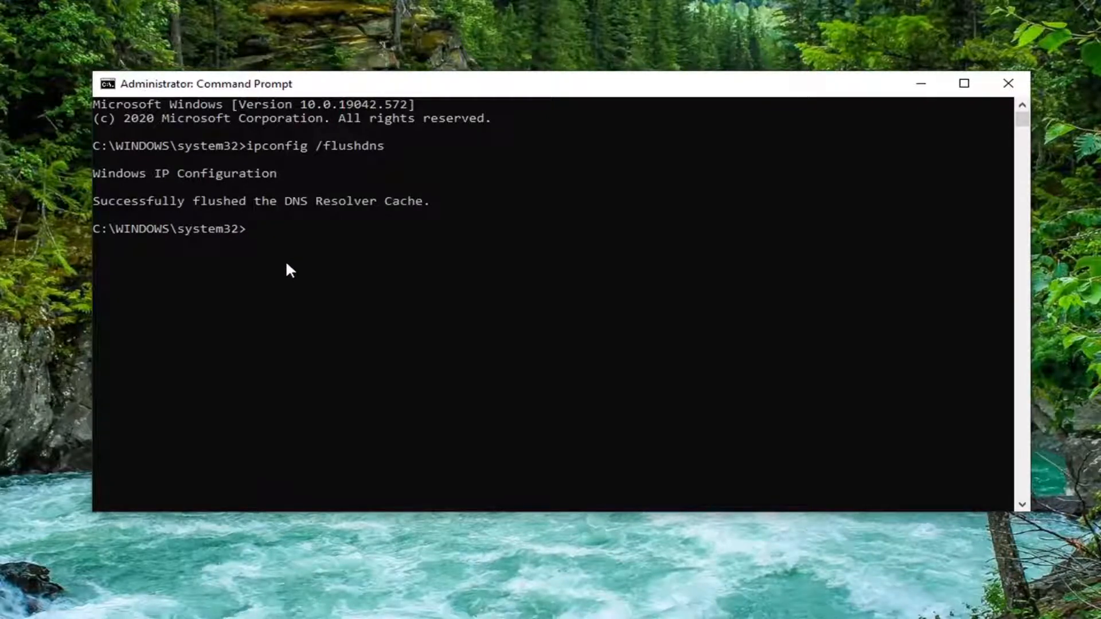
- Run 'netsh winsock reset' in the administrator Command Prompt
text(netsh)
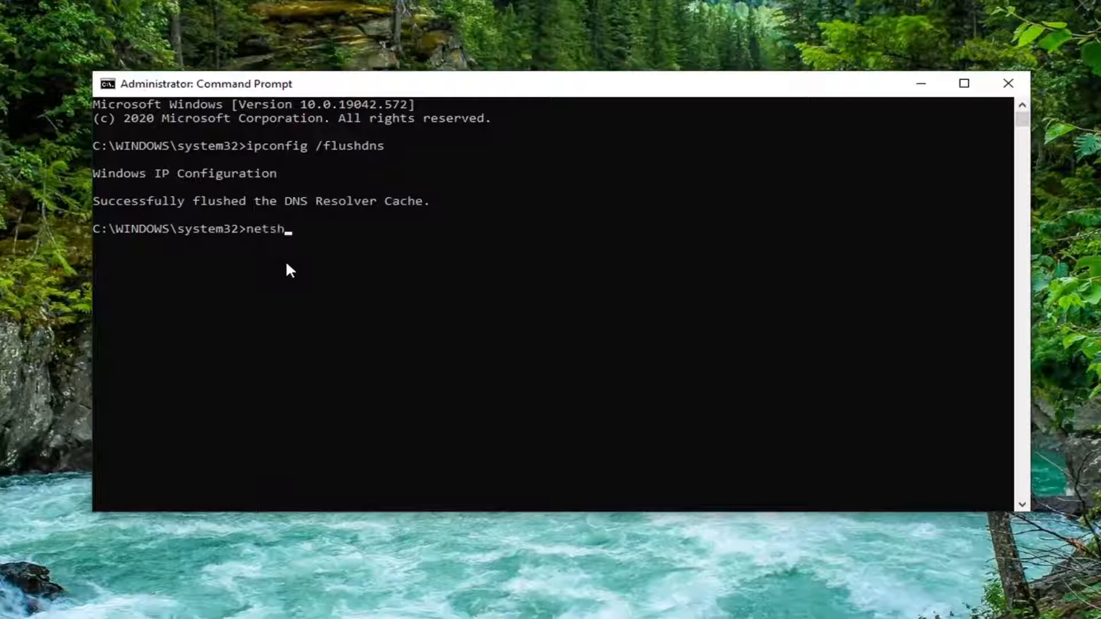
text(winsoc)
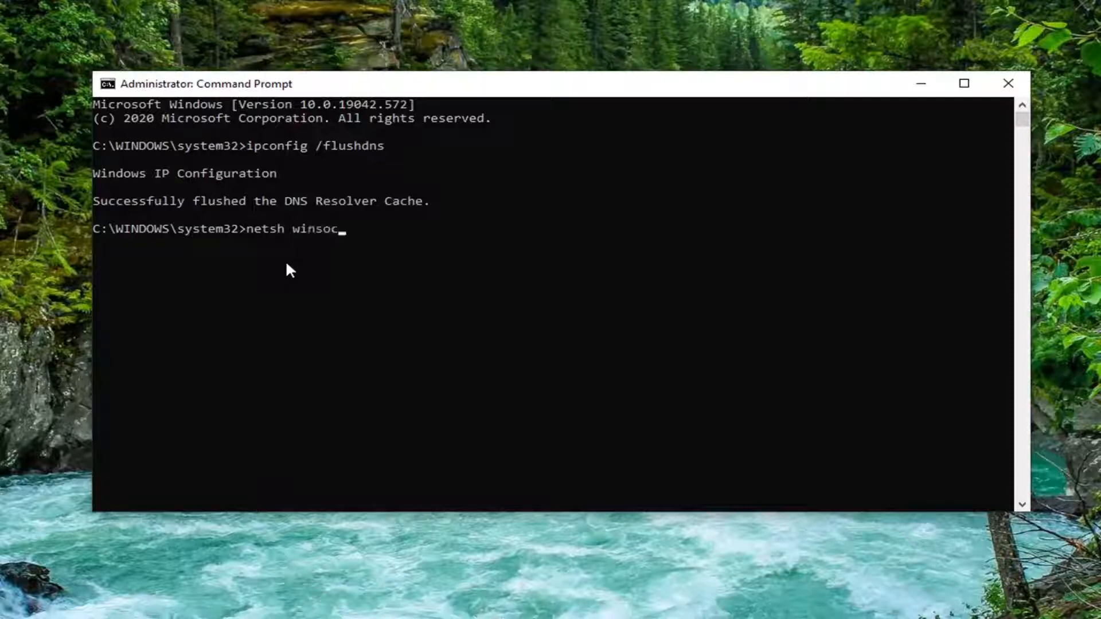
text(k)
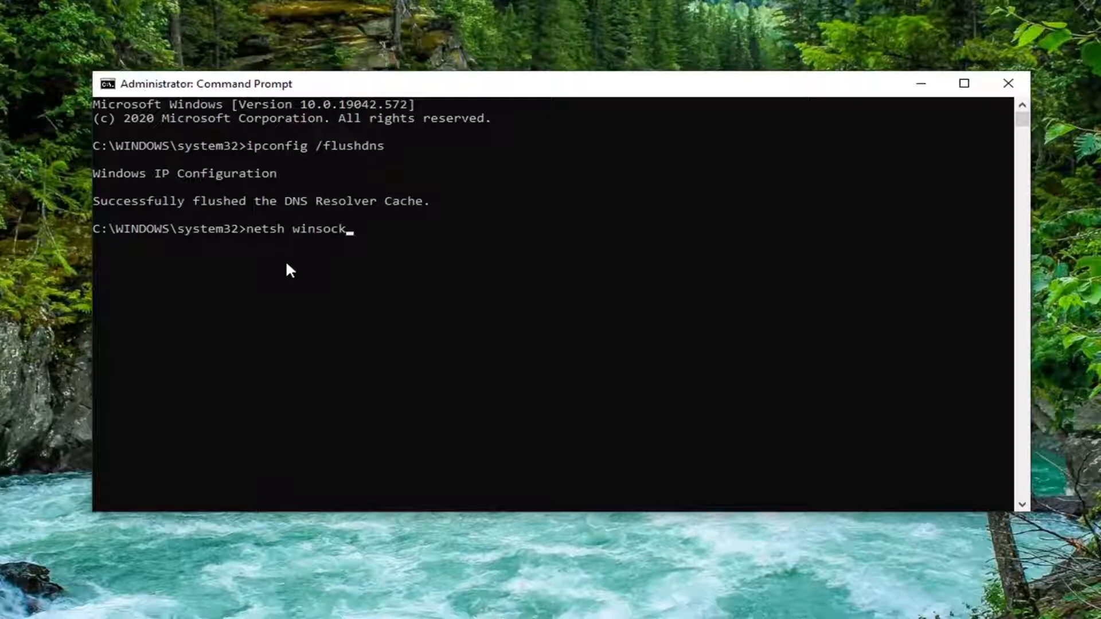
text(reset)
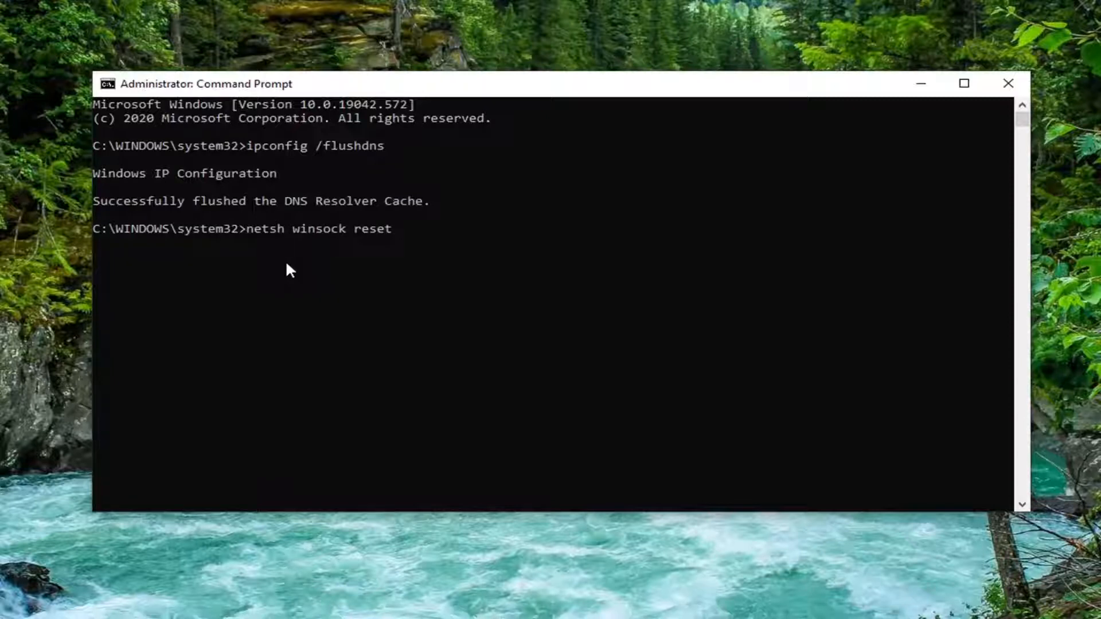
key(Return)
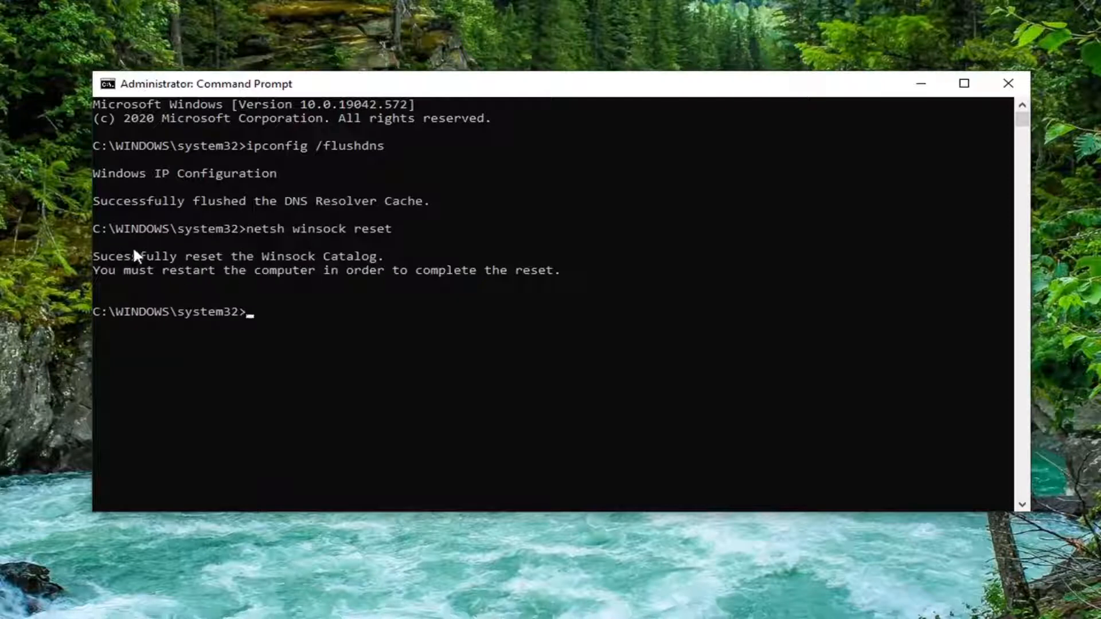
mouse_move(165, 287)
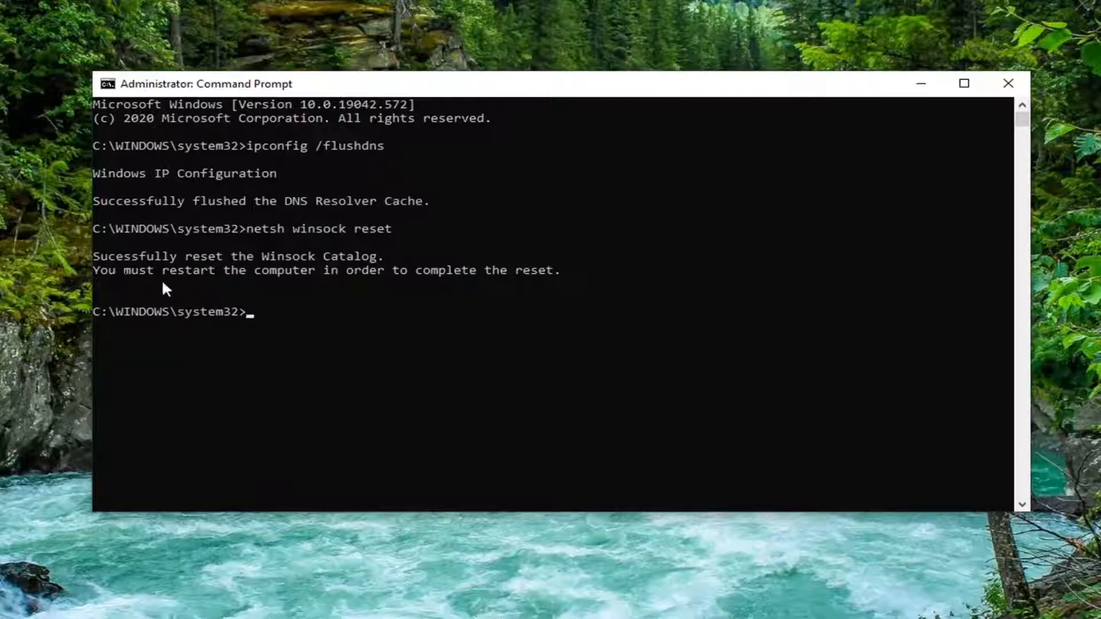
mouse_move(664, 293)
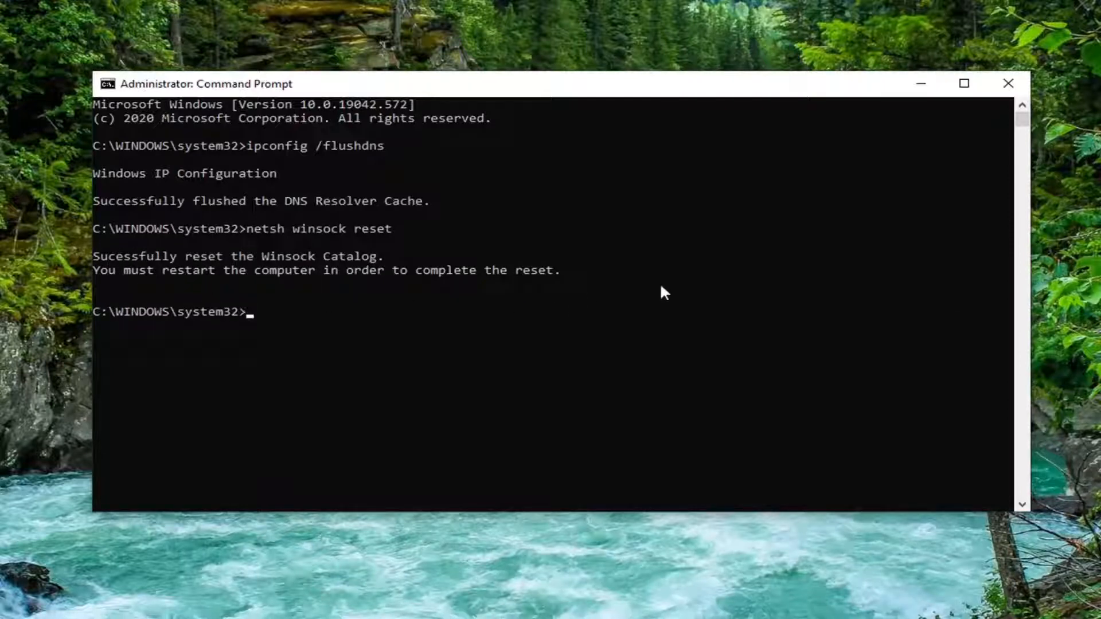
mouse_move(986, 75)
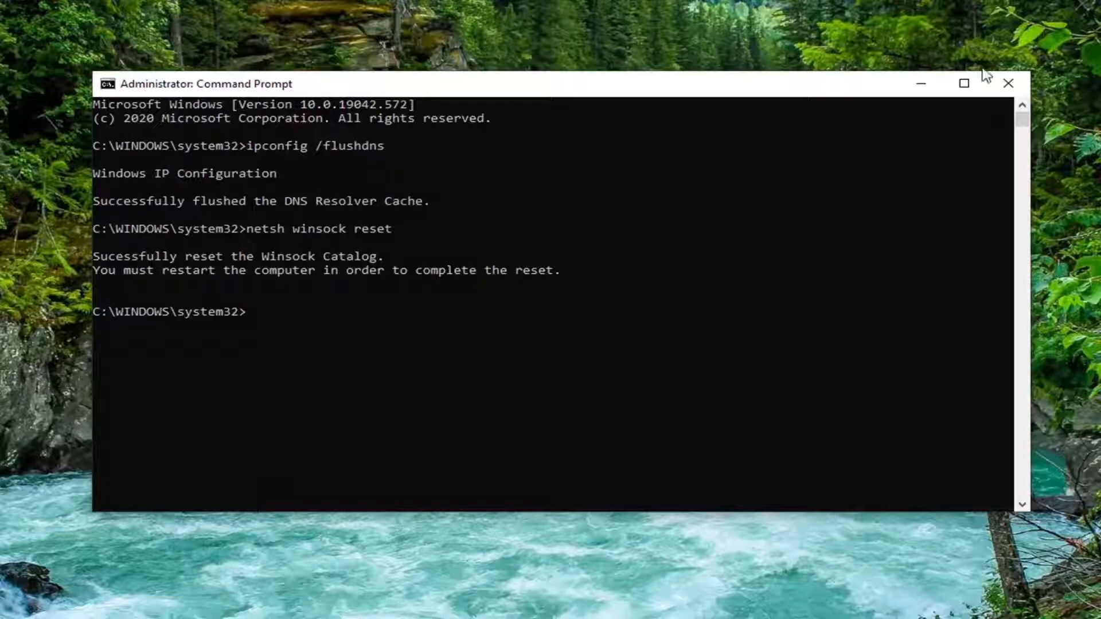
- Close the administrator Command Prompt window with its X button
click(1009, 83)
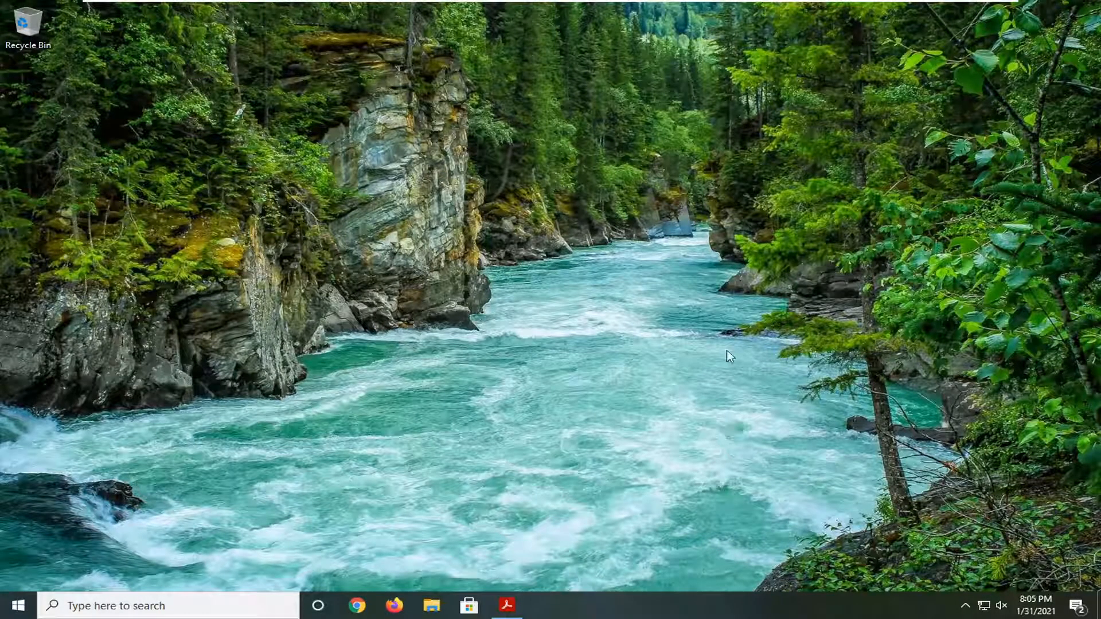
mouse_move(132, 345)
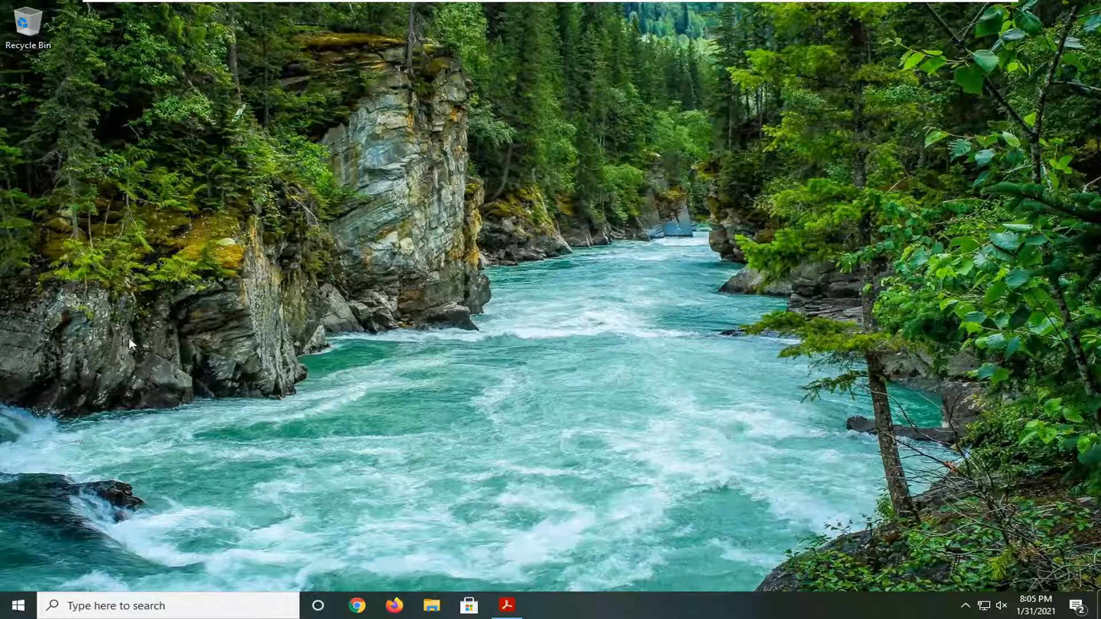
mouse_move(375, 288)
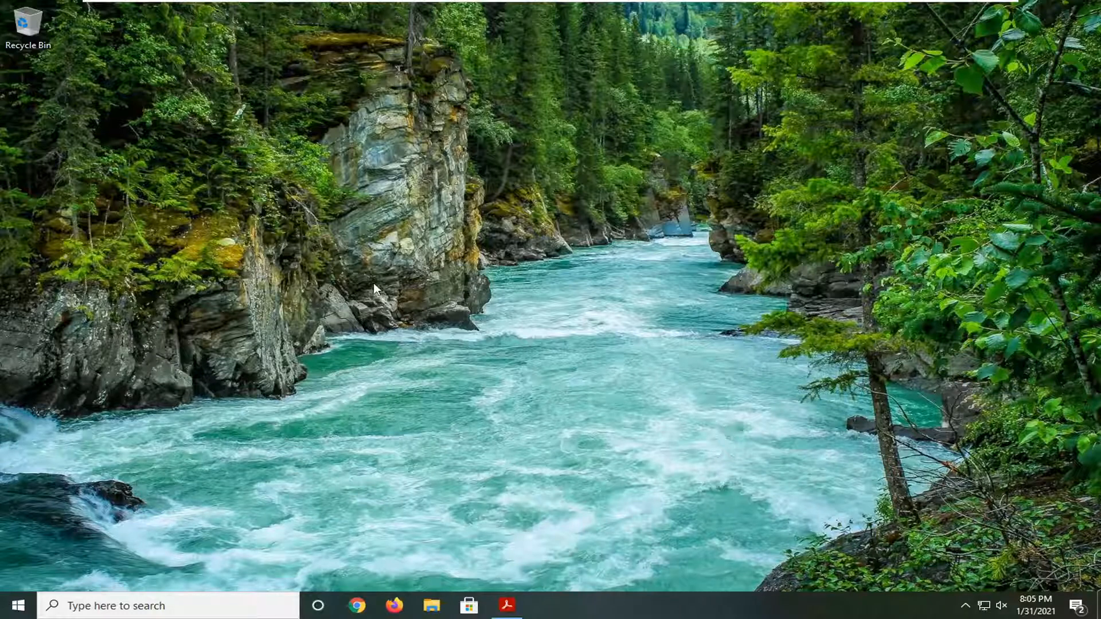
mouse_move(379, 369)
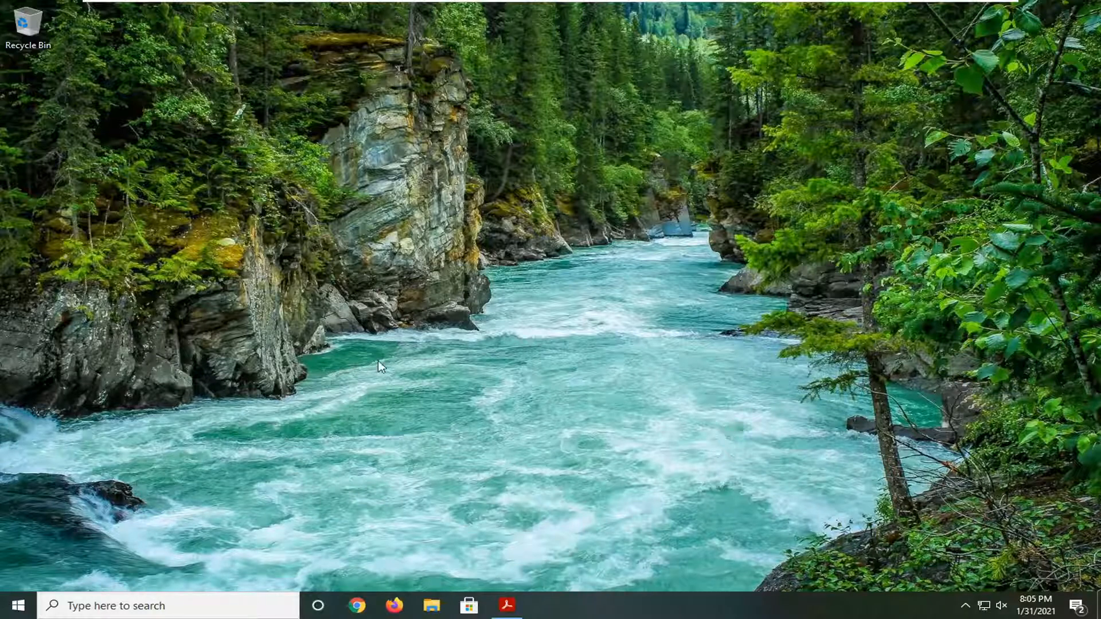
mouse_move(322, 548)
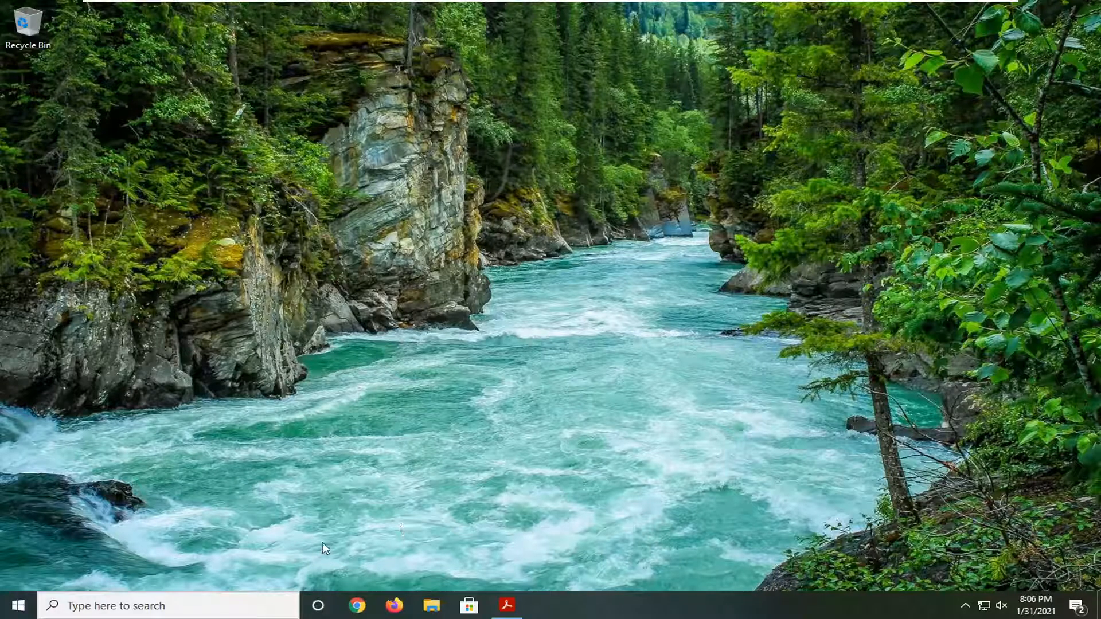
mouse_move(358, 606)
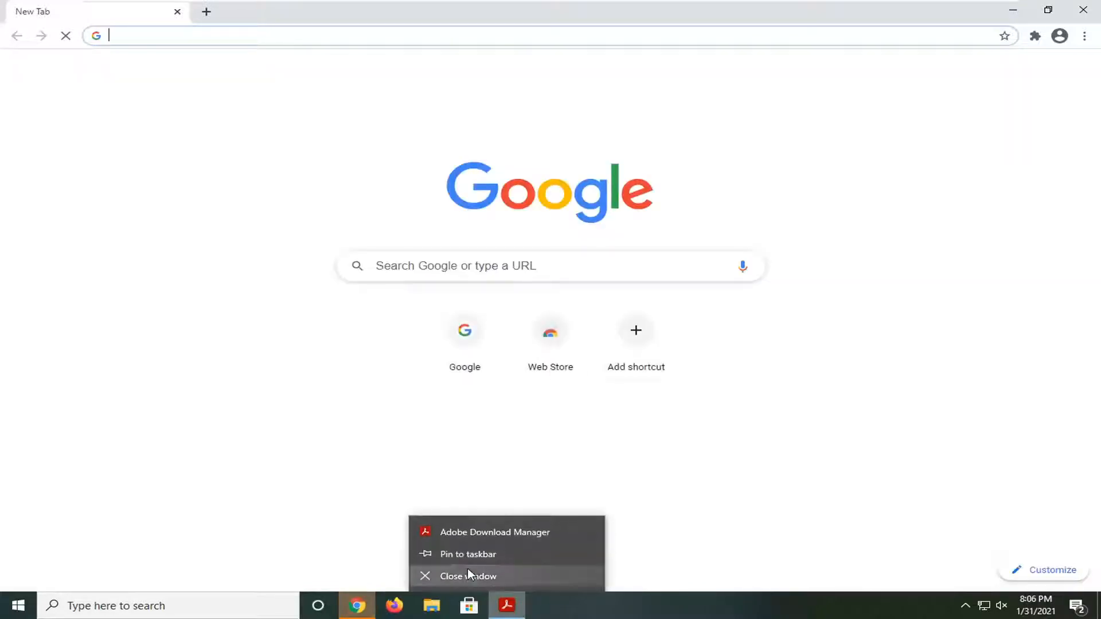
- Close the Adobe Download Manager window and open Chrome Settings from the three-dot menu
click(468, 575)
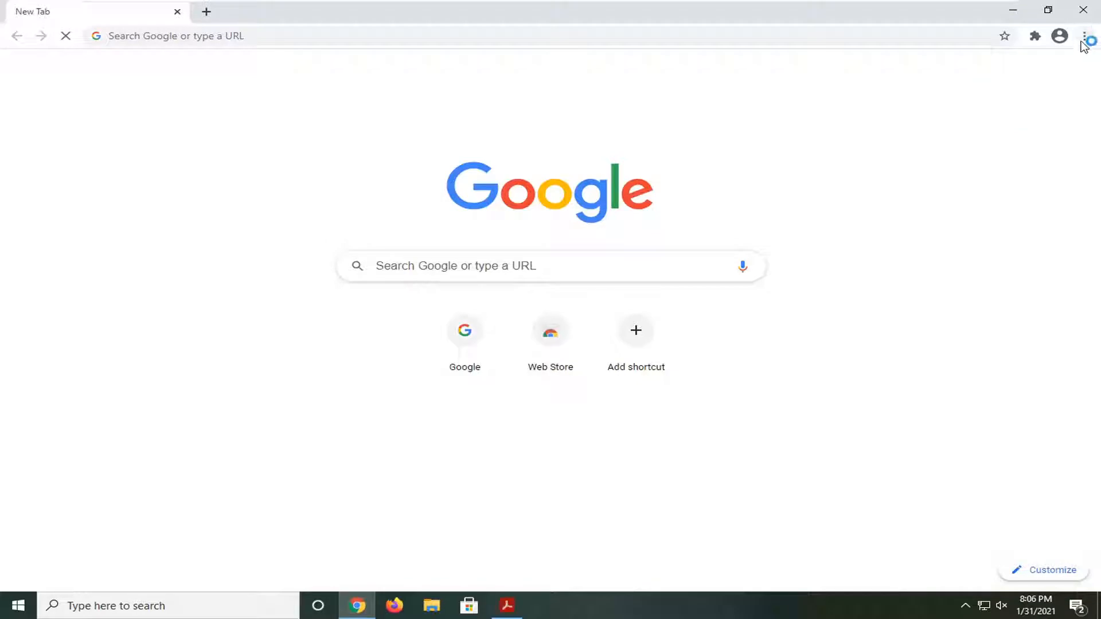
mouse_move(1082, 36)
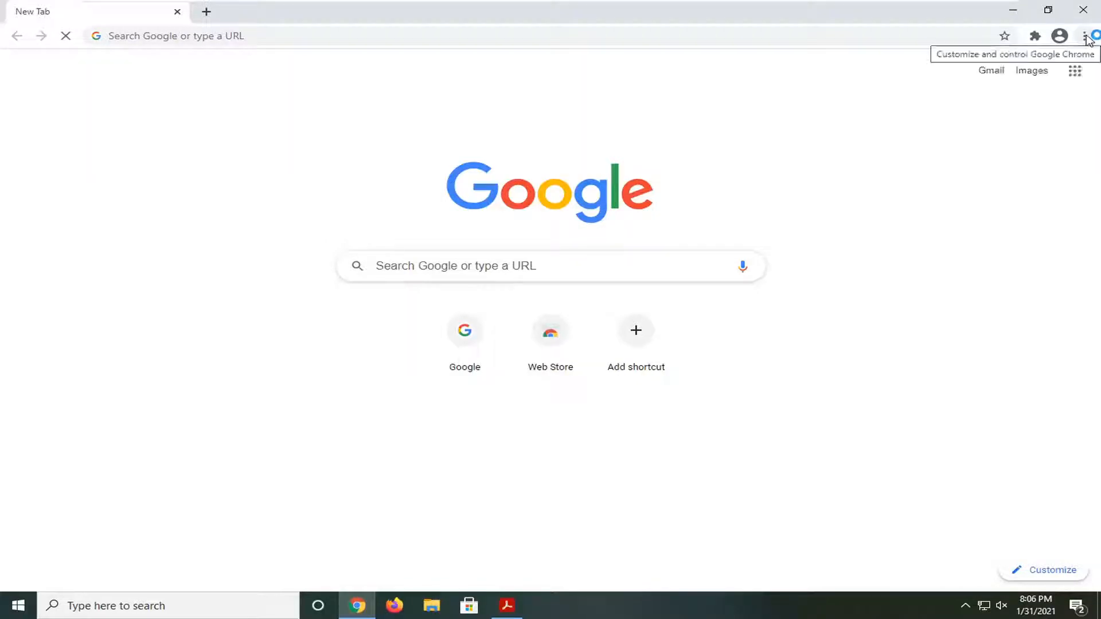
click(1083, 35)
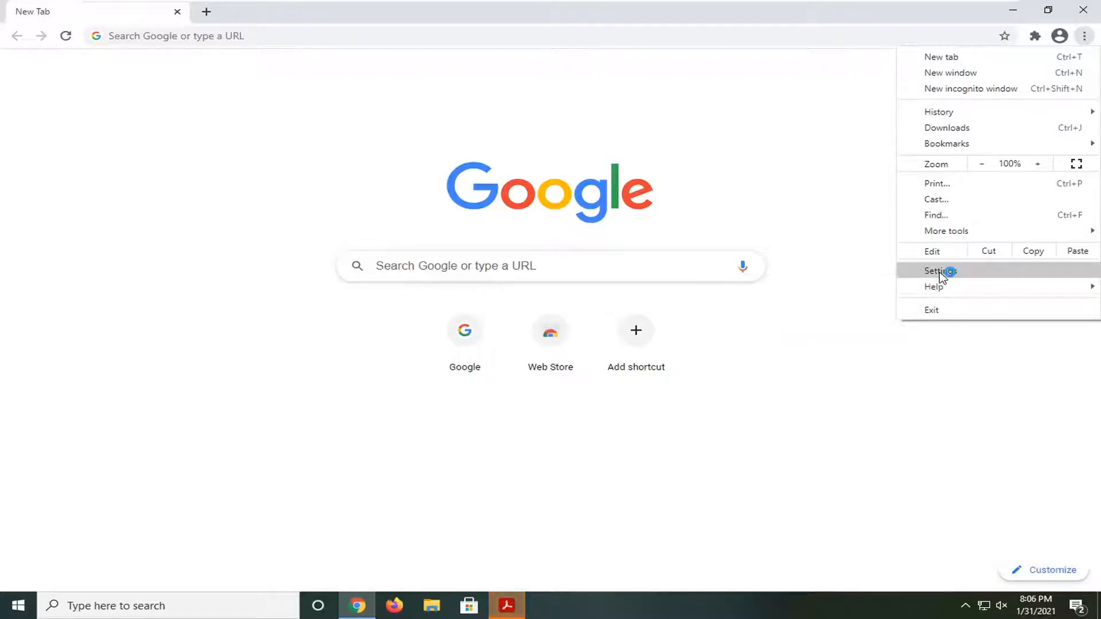
click(939, 271)
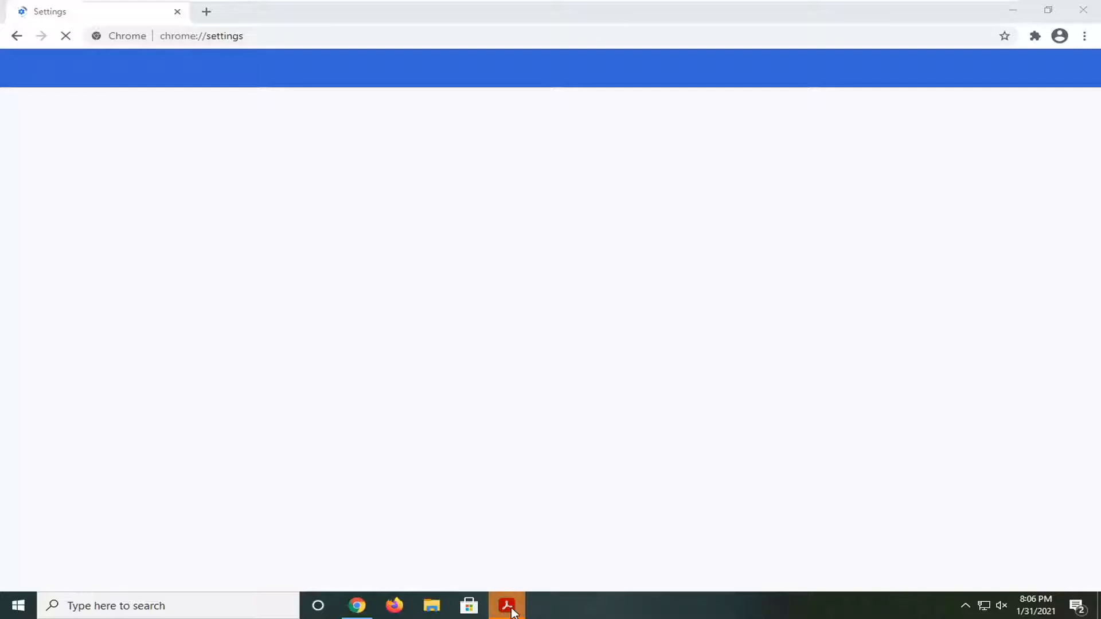
- Decline the Acrobat Reader default-PDF prompt and scroll Chrome Settings down to the advanced section
right_click(507, 605)
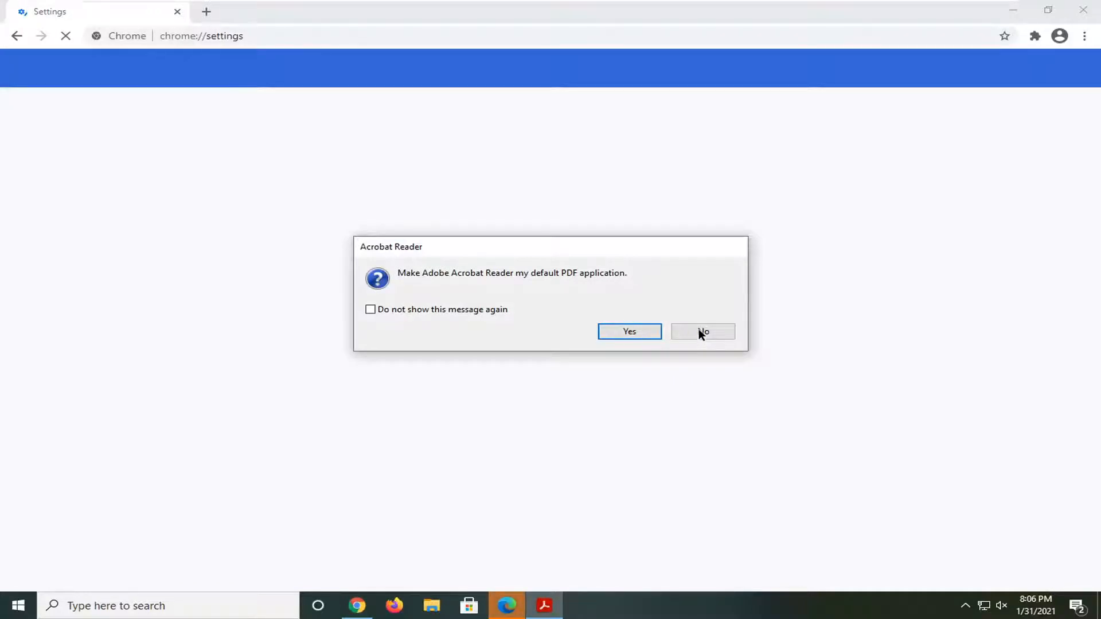
click(702, 331)
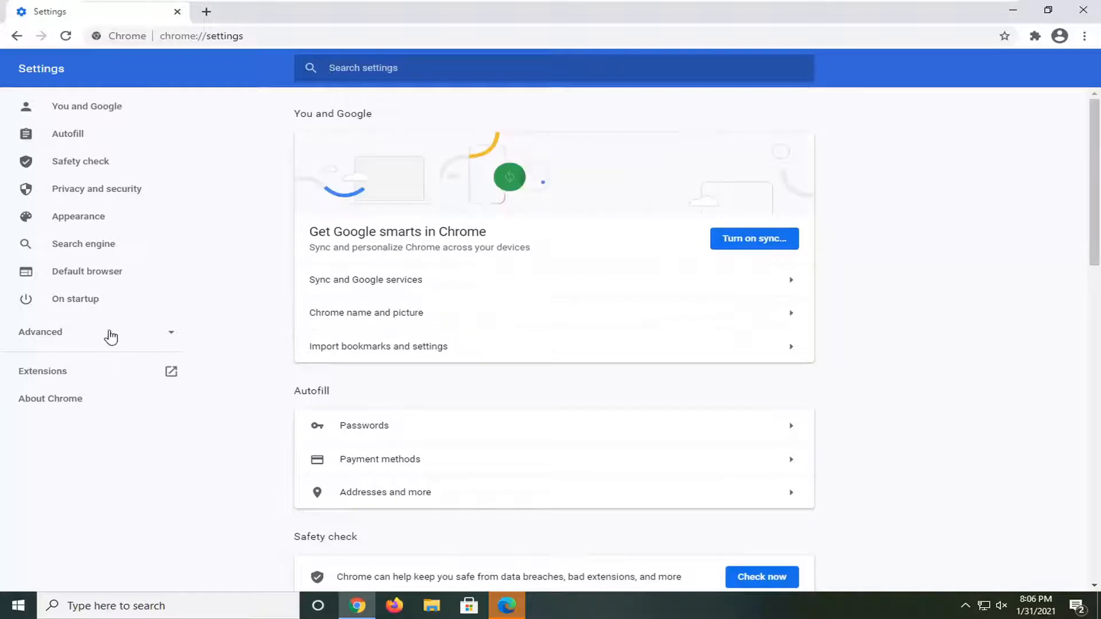
scroll(down, 3)
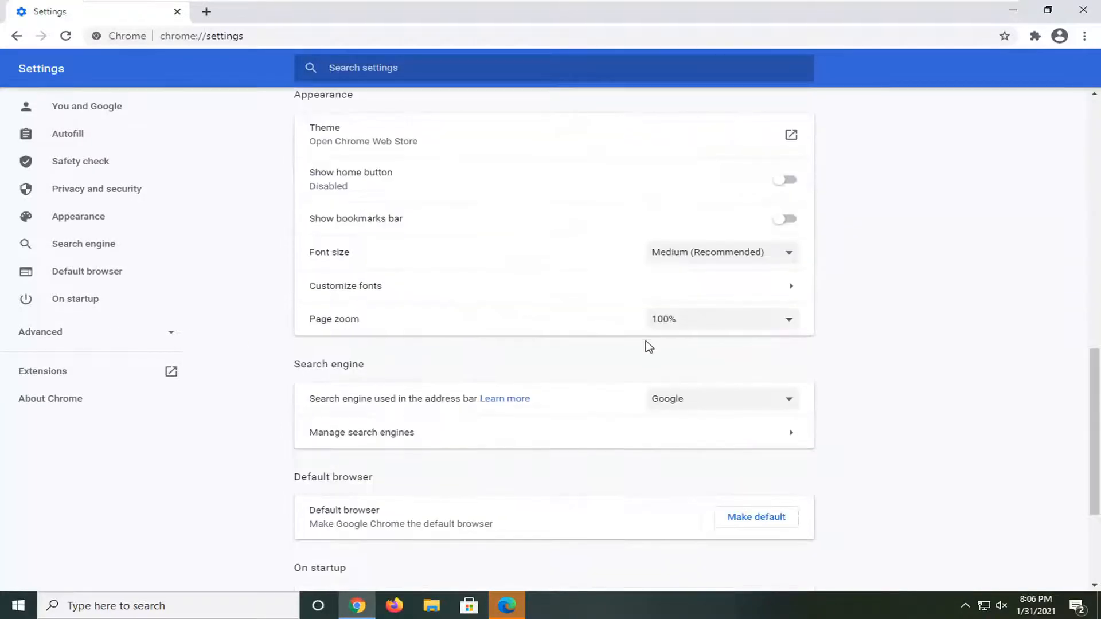
scroll(down, 3)
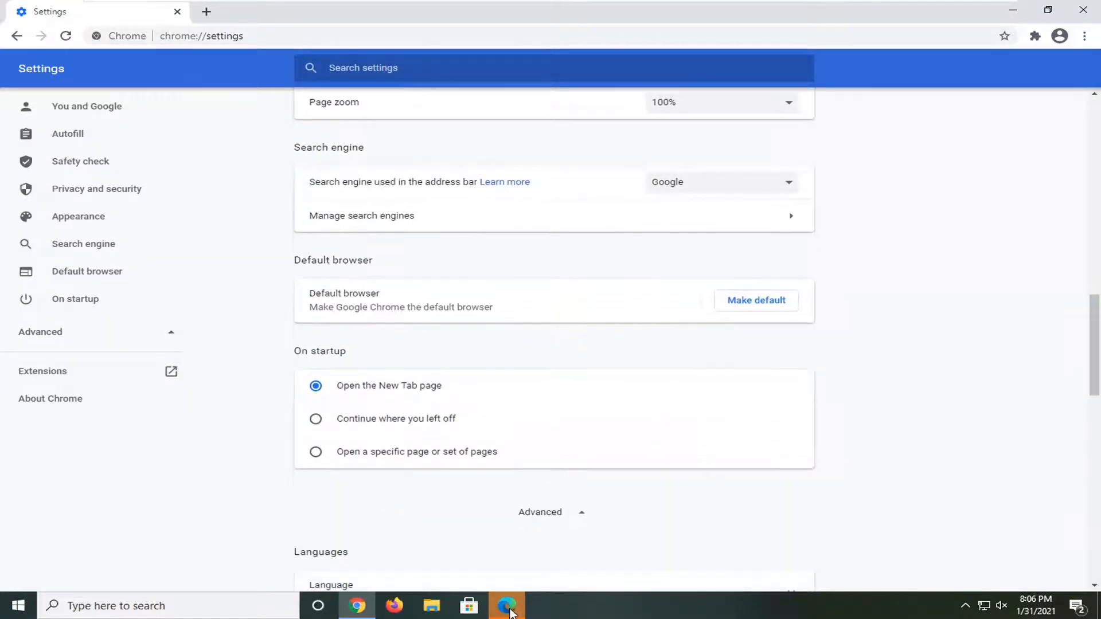
scroll(down, 3)
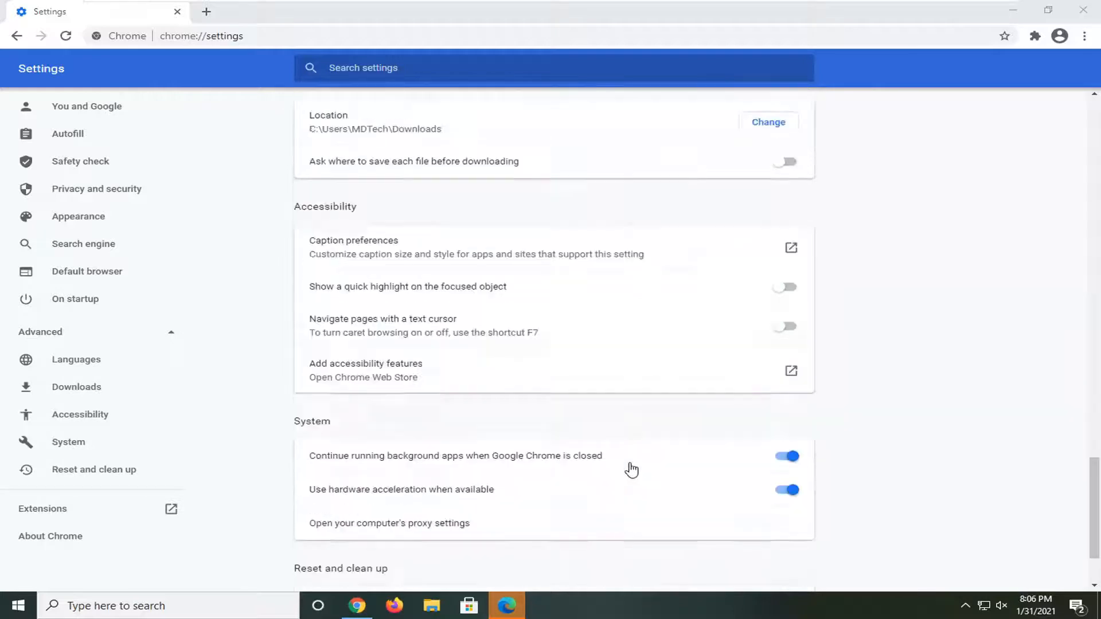
- Restore Chrome settings to their original defaults and confirm with Reset settings
right_click(506, 604)
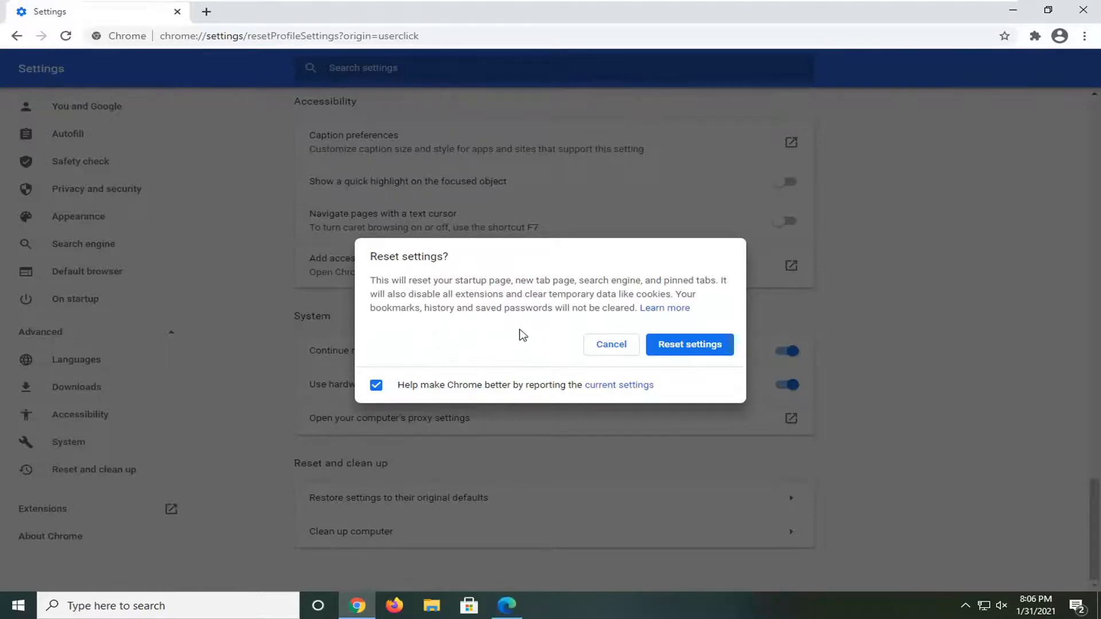
mouse_move(666, 308)
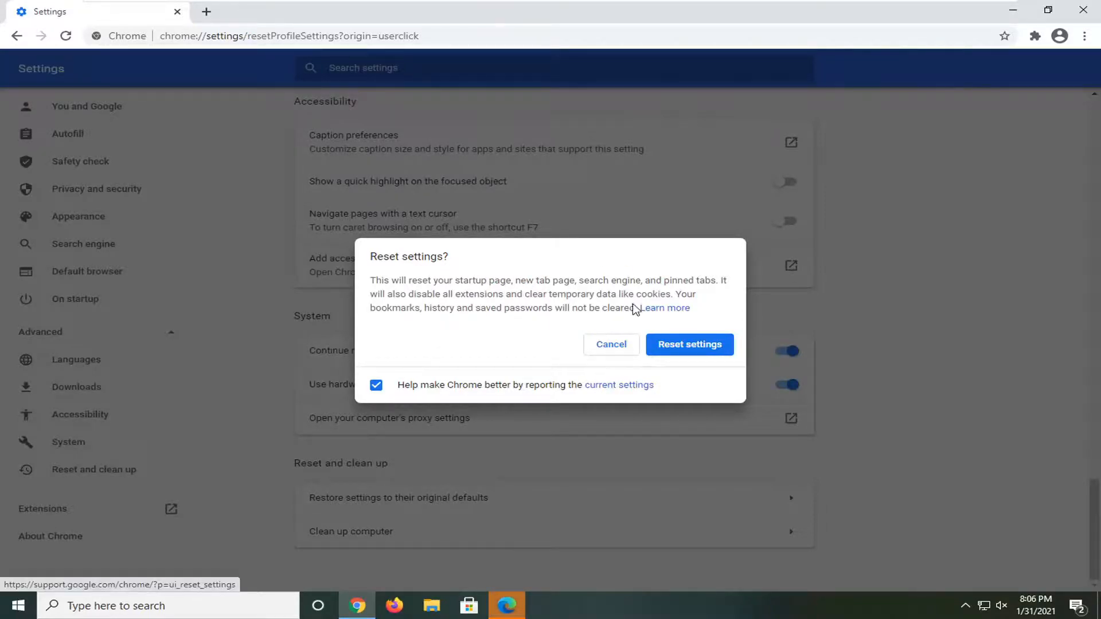
mouse_move(538, 331)
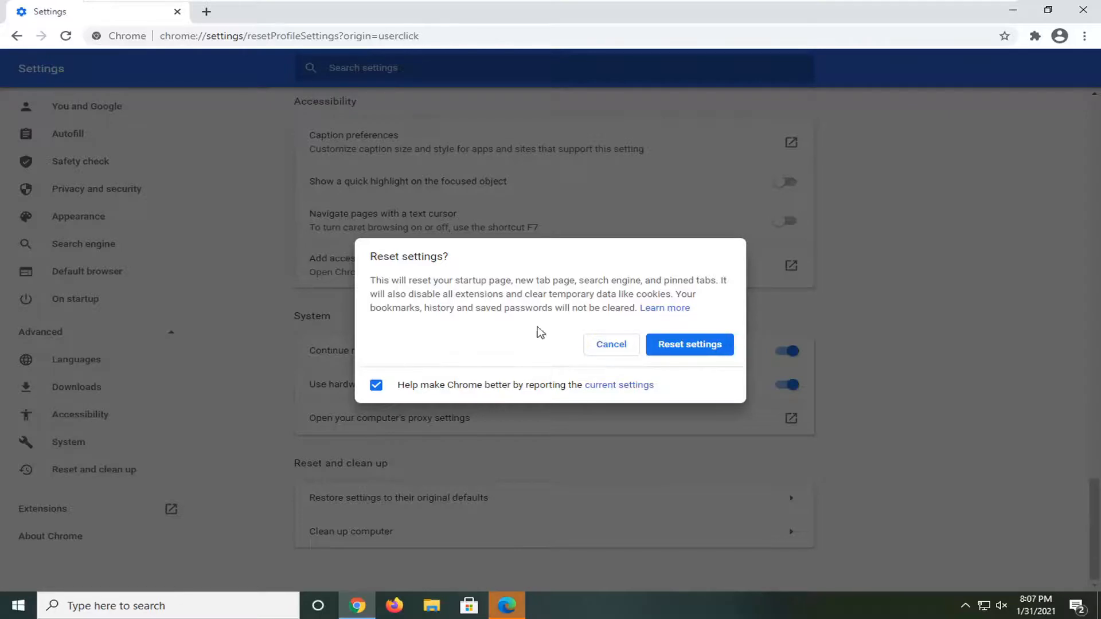
mouse_move(629, 328)
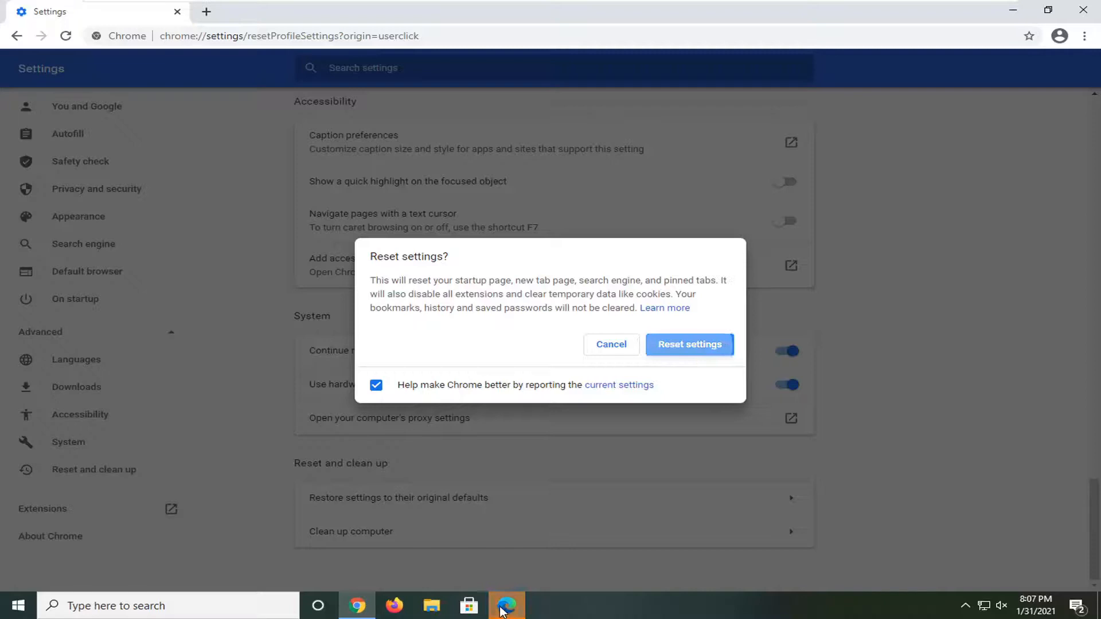
click(689, 344)
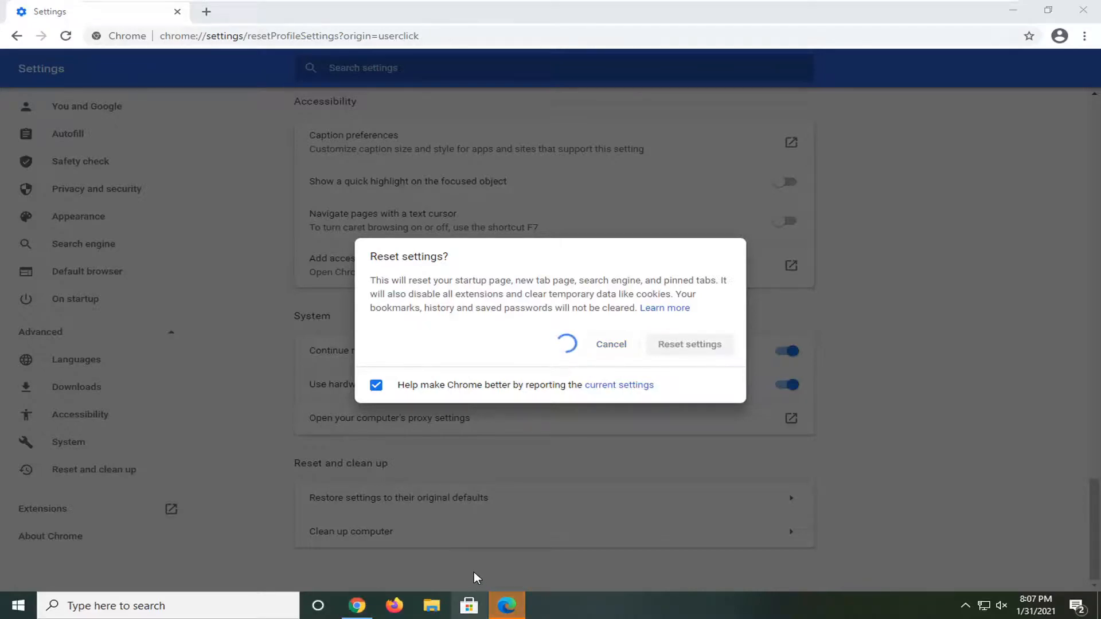
click(689, 344)
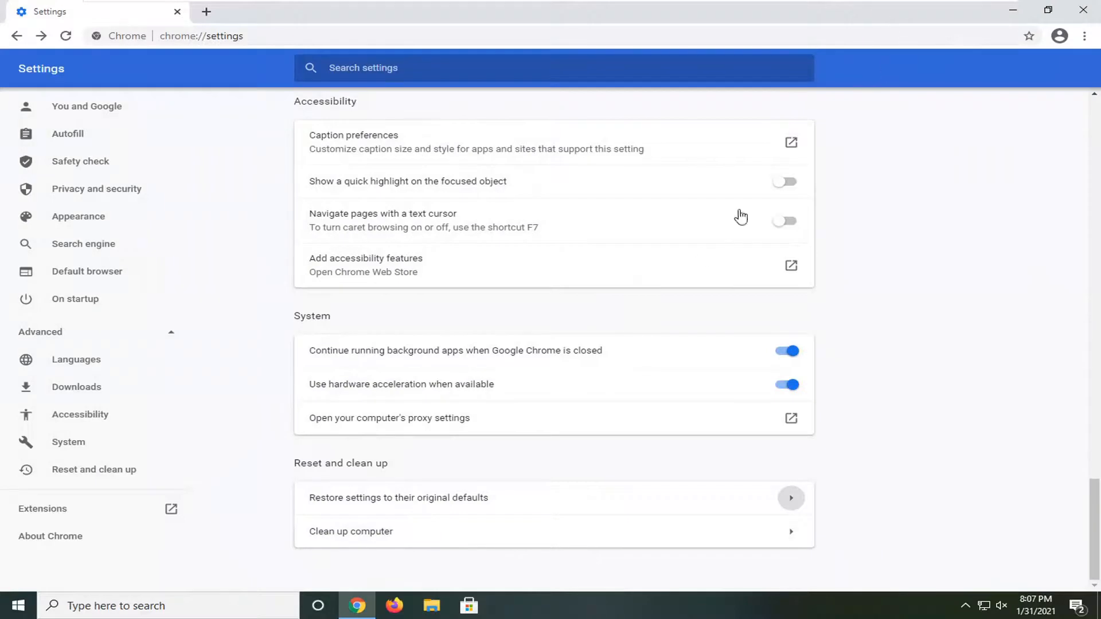